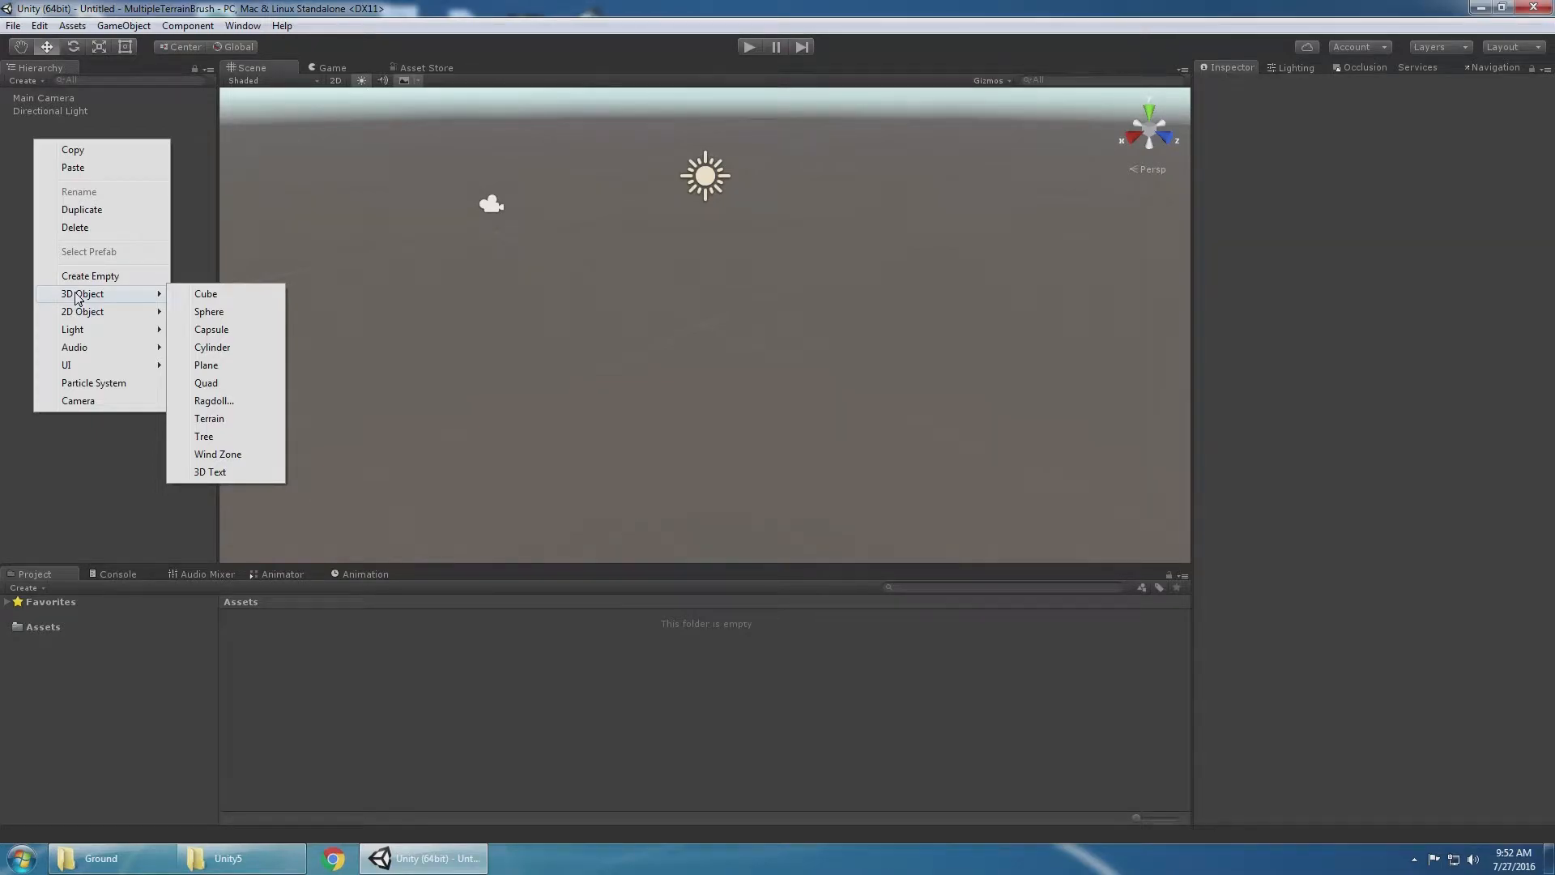
mouse_move(236, 418)
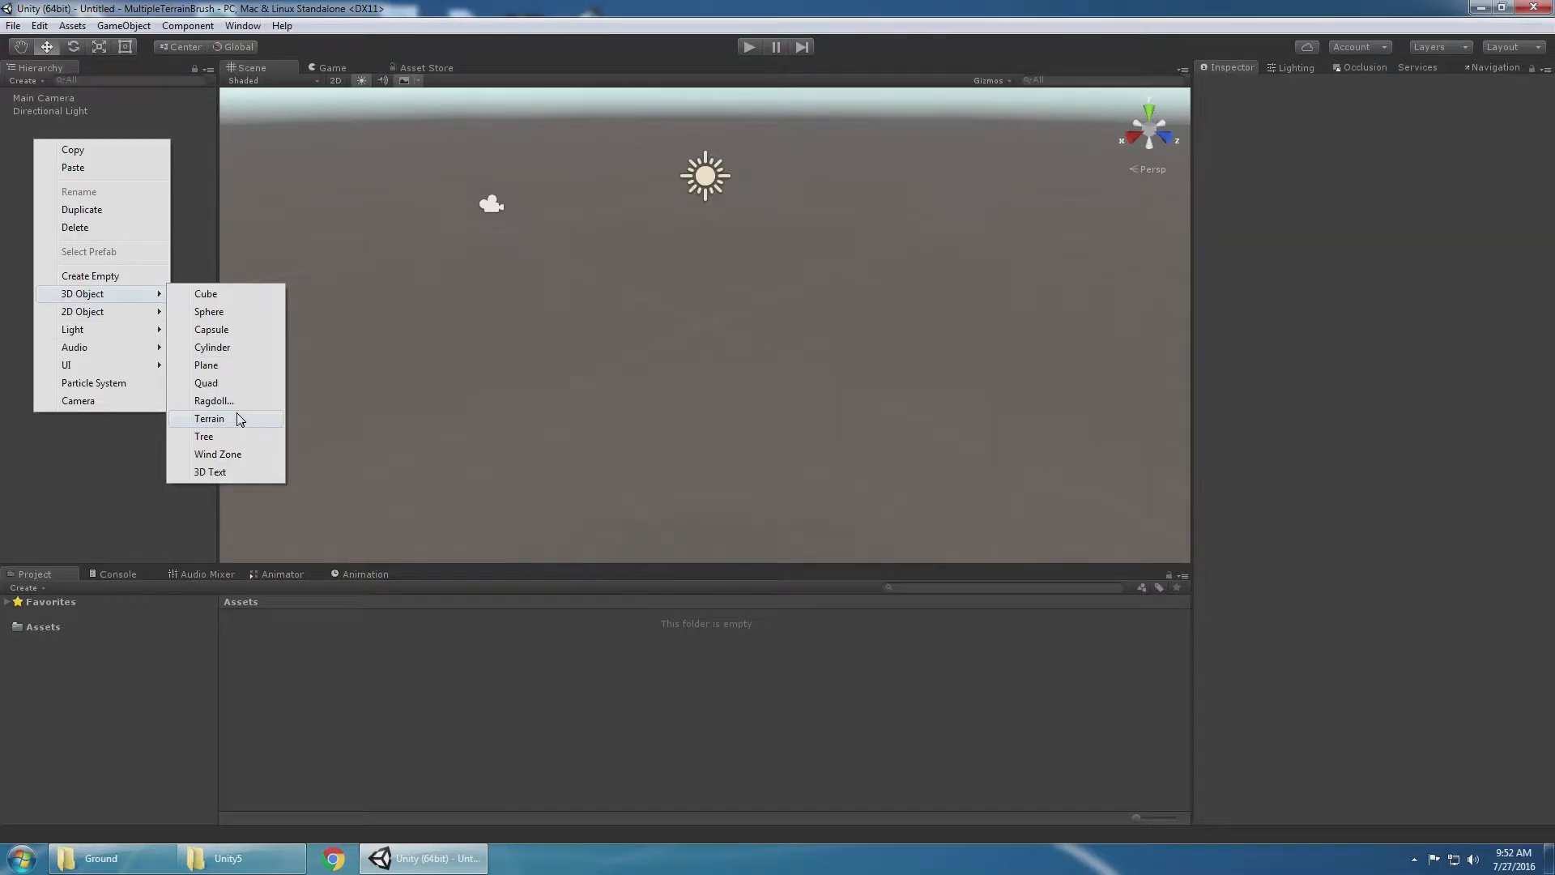
Create Terrain objects from the Hierarchy menu until four terrains exist.
left_click(208, 418)
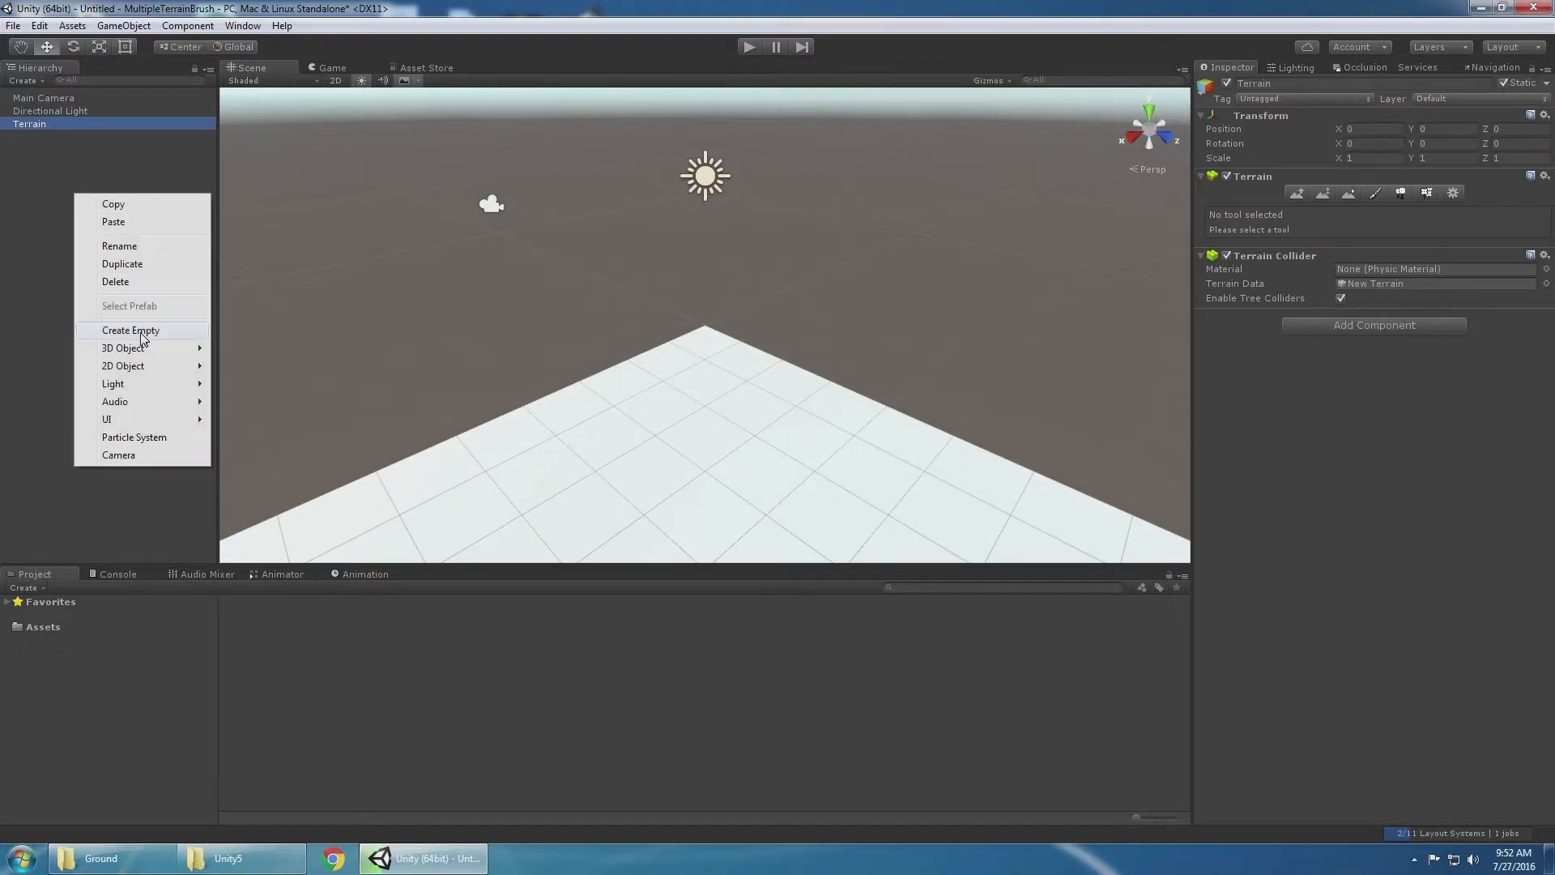
left_click(480, 294)
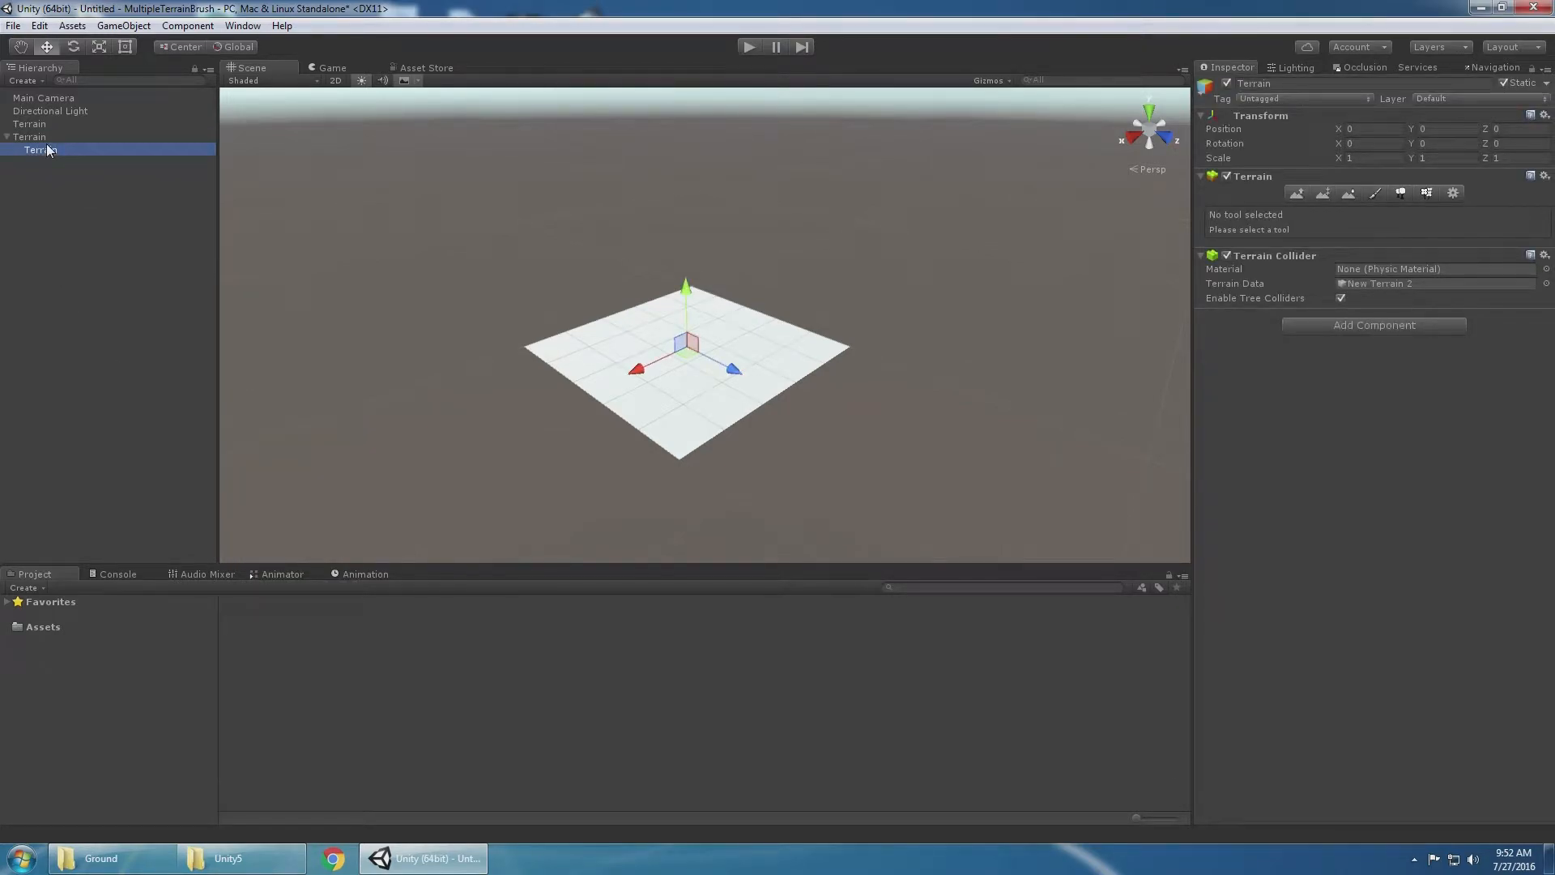
left_click(34, 250)
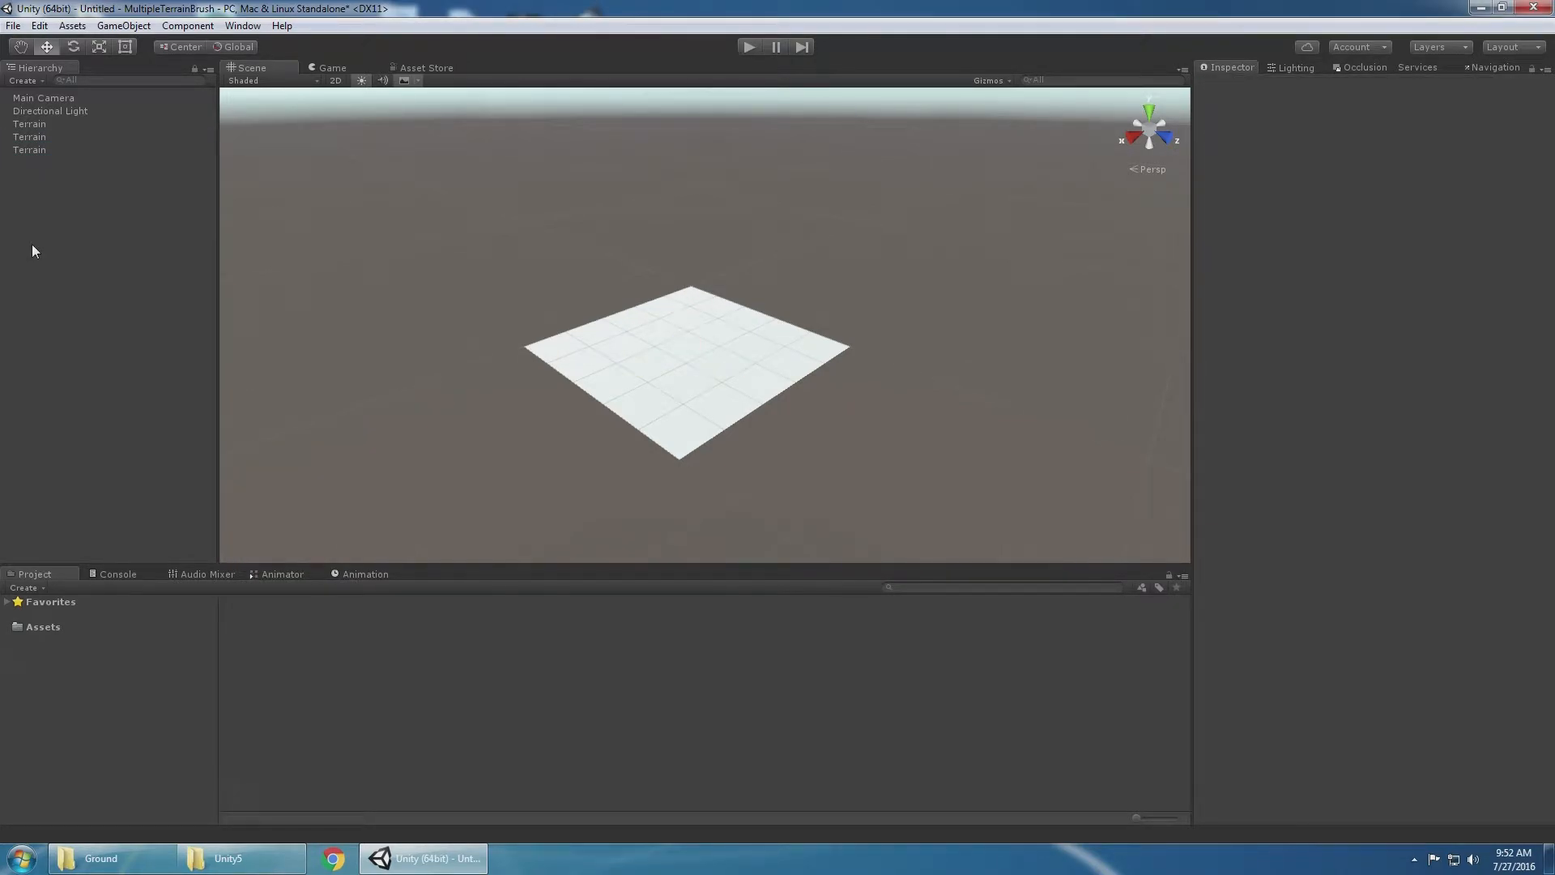
right_click(34, 250)
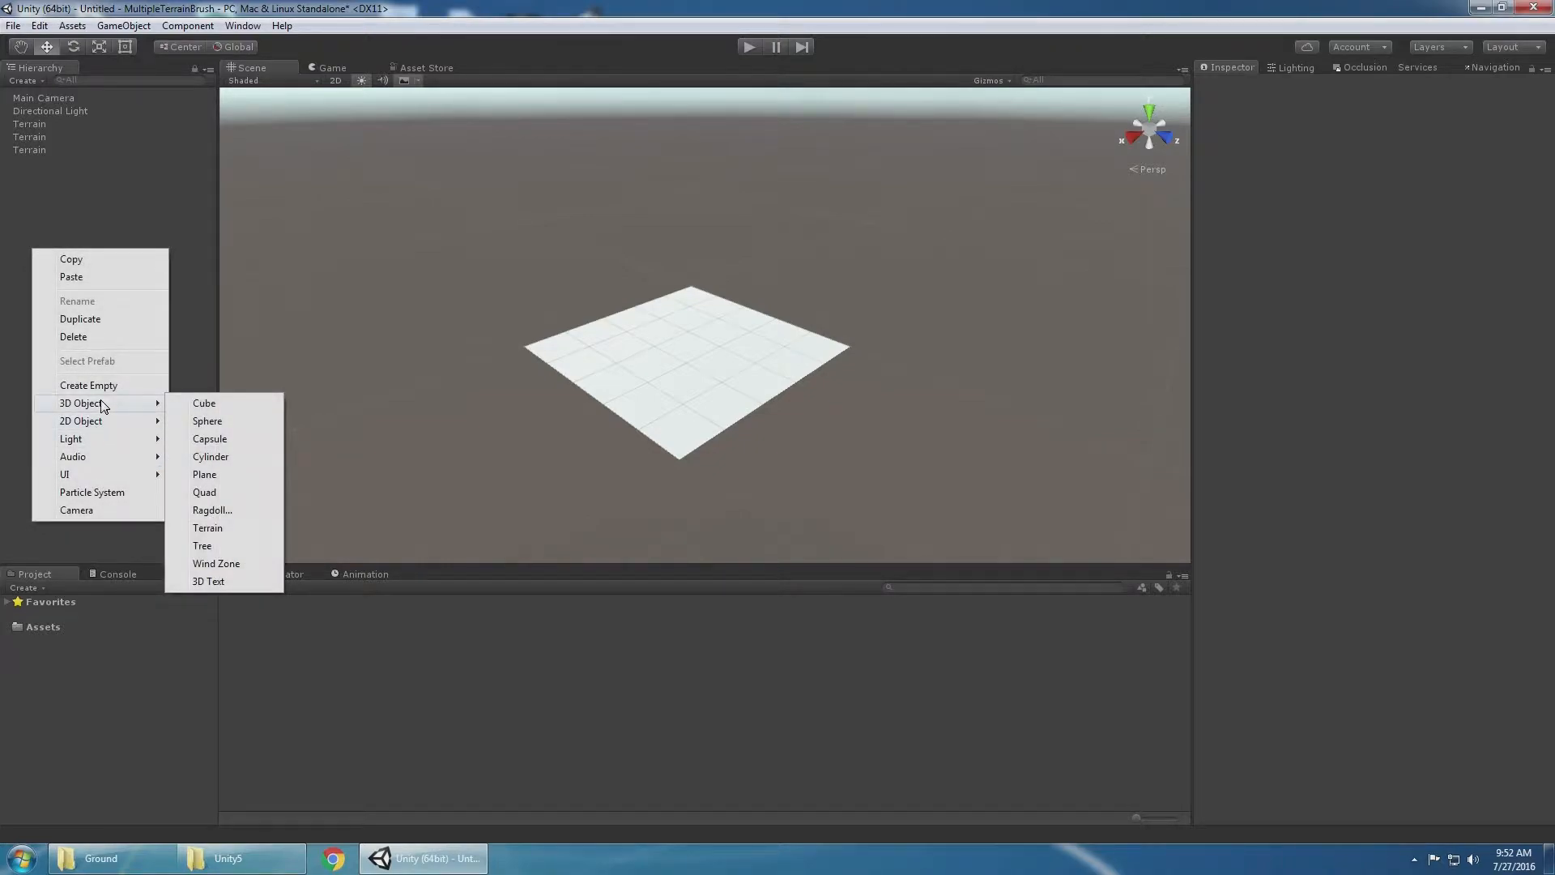
left_click(207, 527)
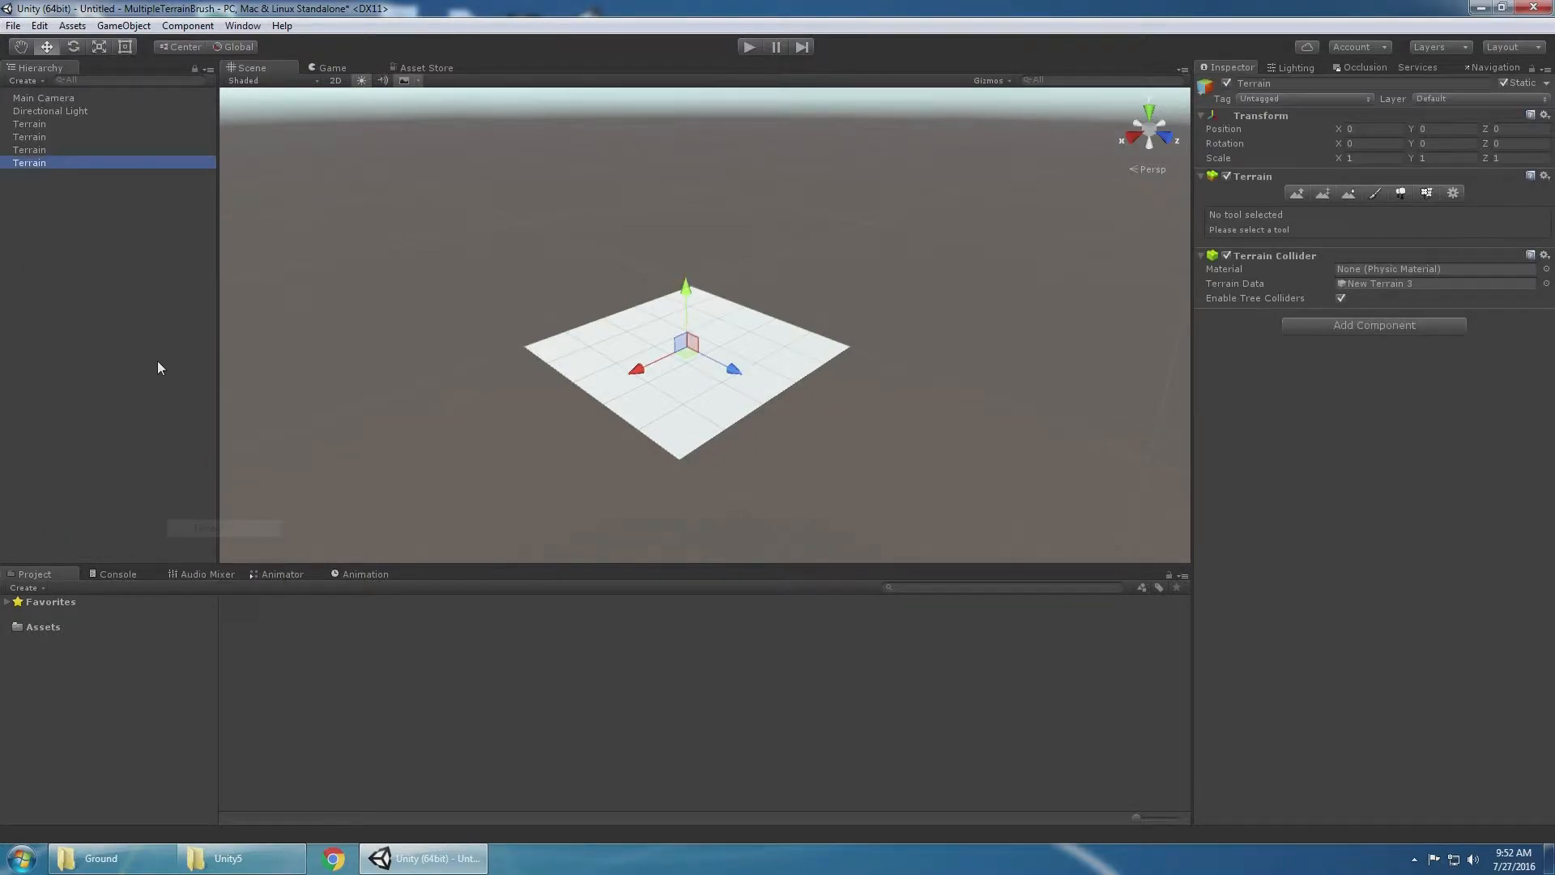
Tile the four terrains edge to edge and add a snow texture to the untextured one.
left_click(30, 123)
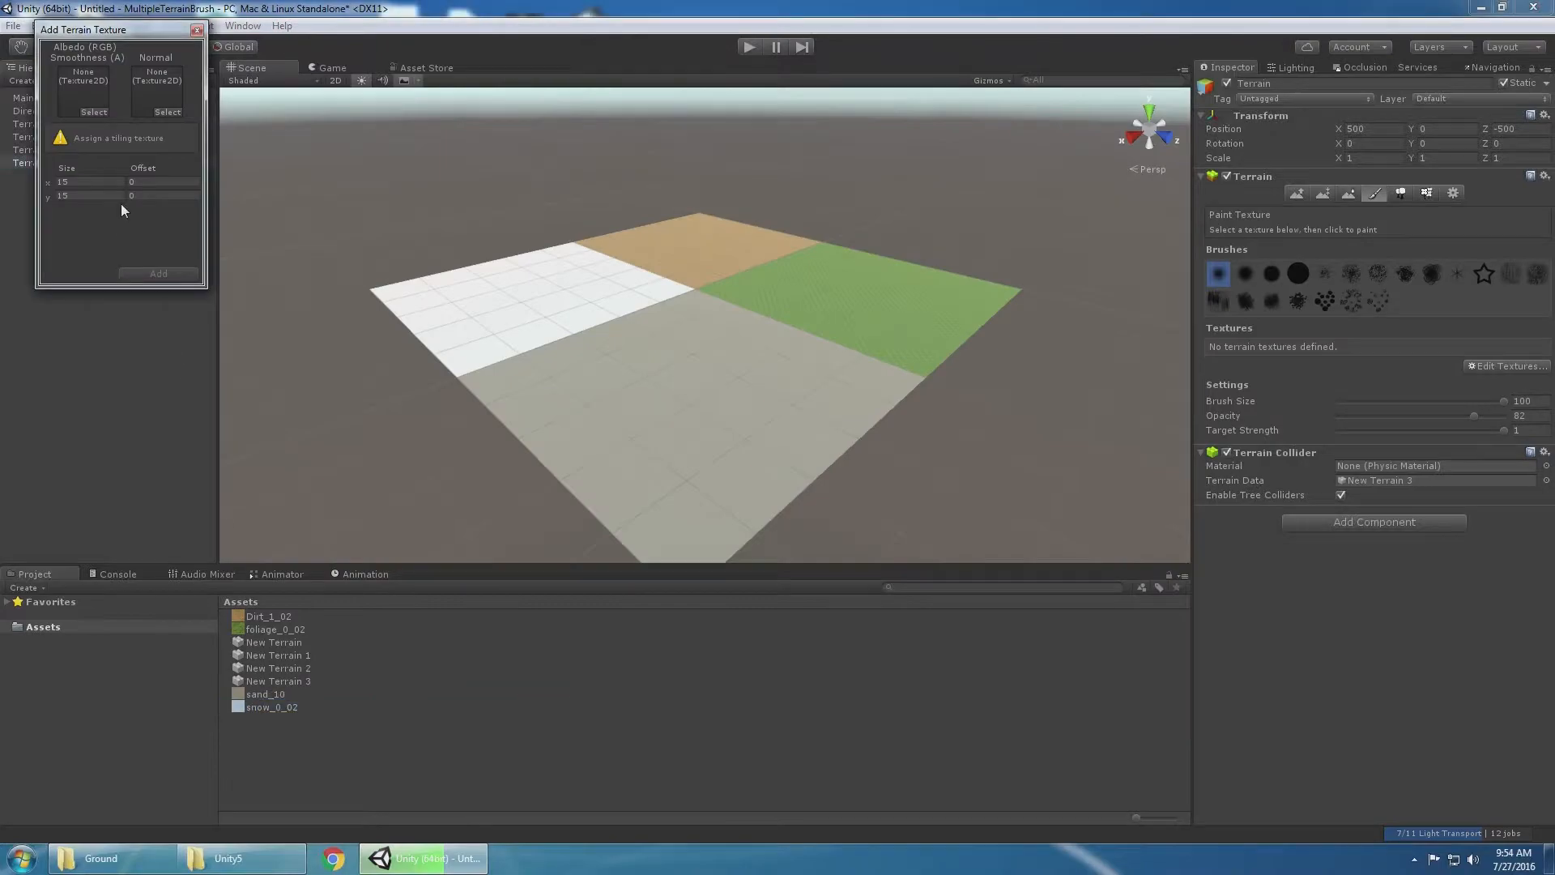
left_click(158, 273)
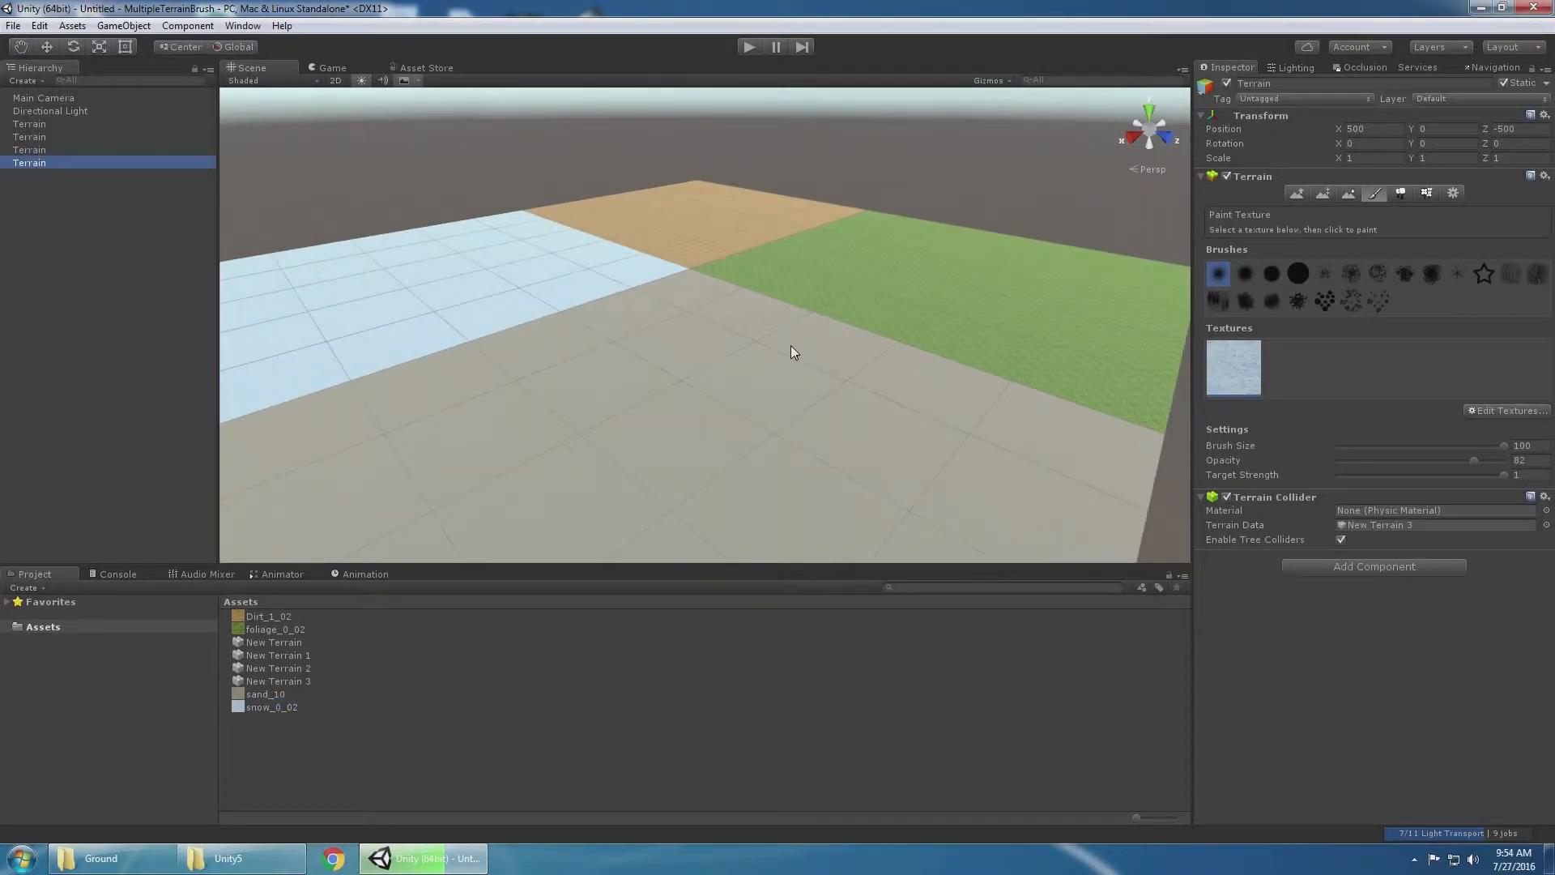
Sculpt a mountain on the snowy terrain and a tall hill on the grey terrain with Raise/Lower.
left_click(1295, 193)
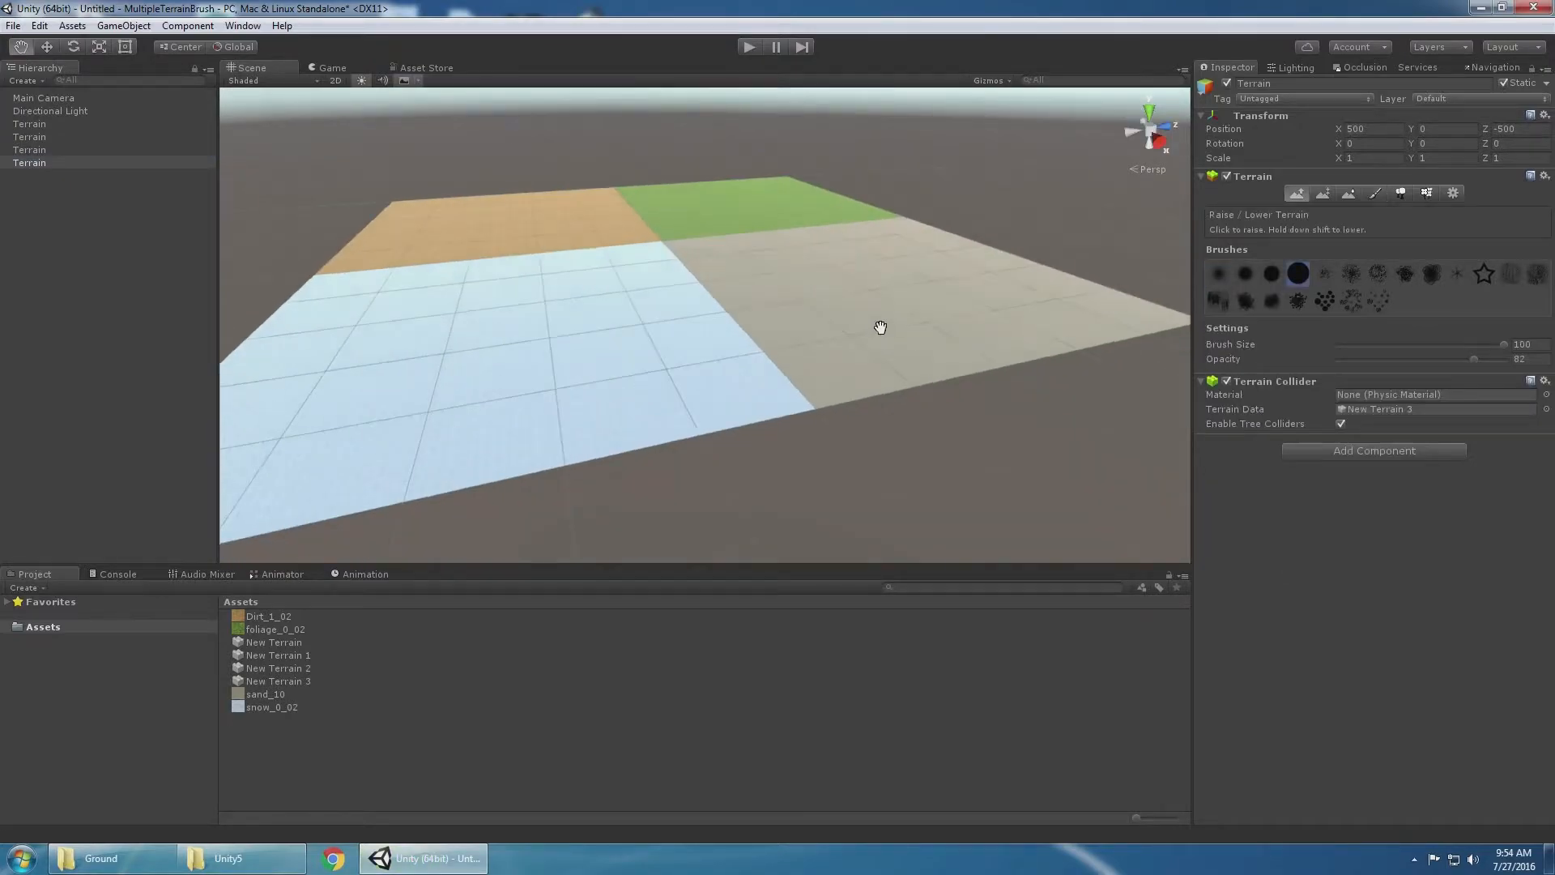
left_click(456, 372)
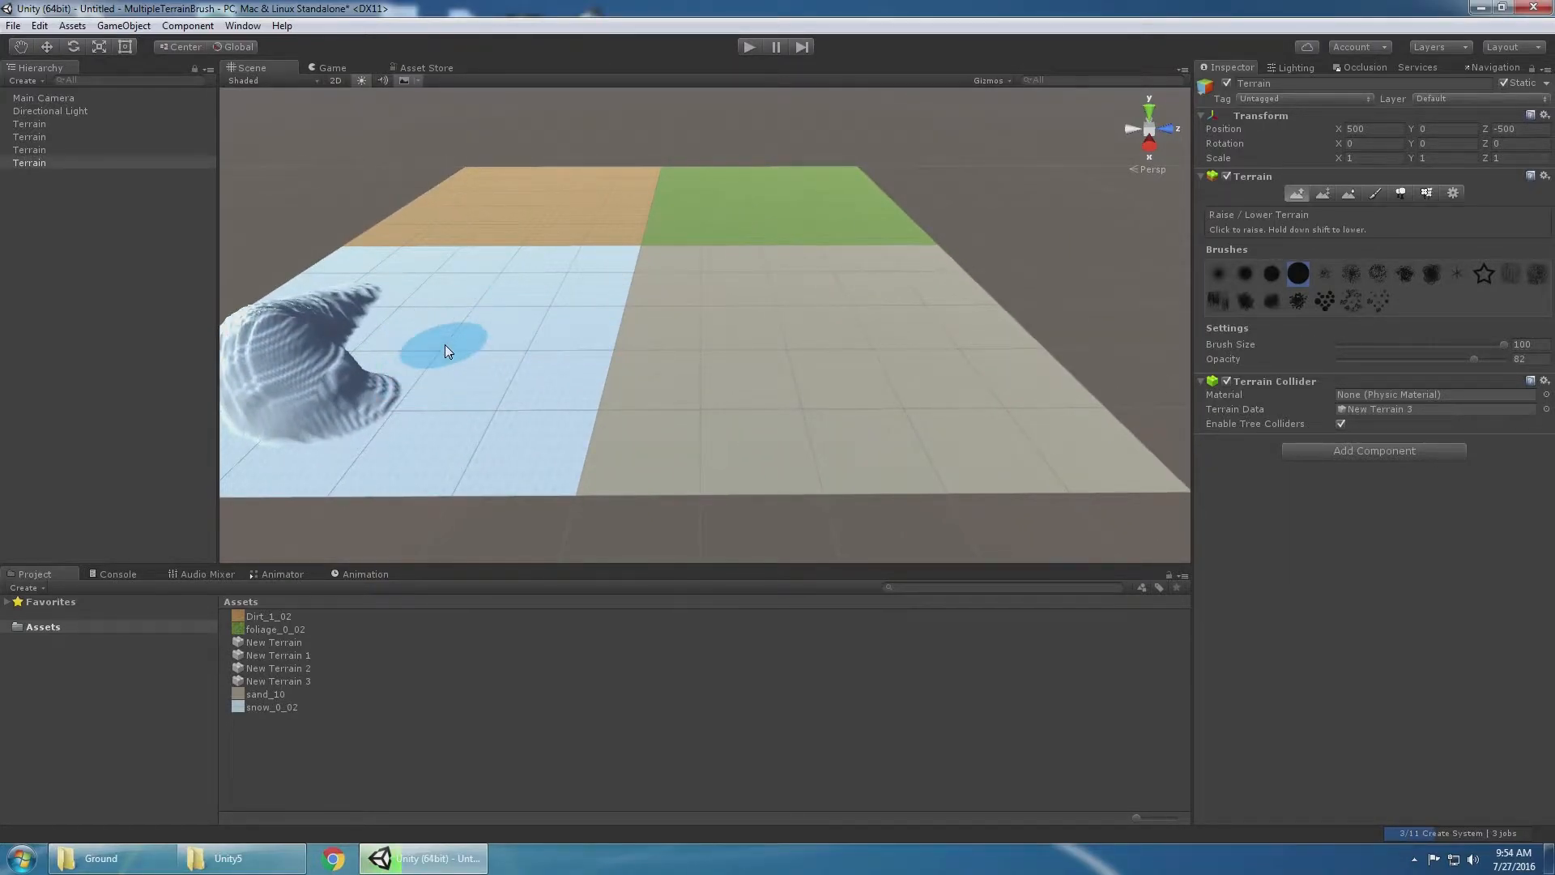
left_click(456, 352)
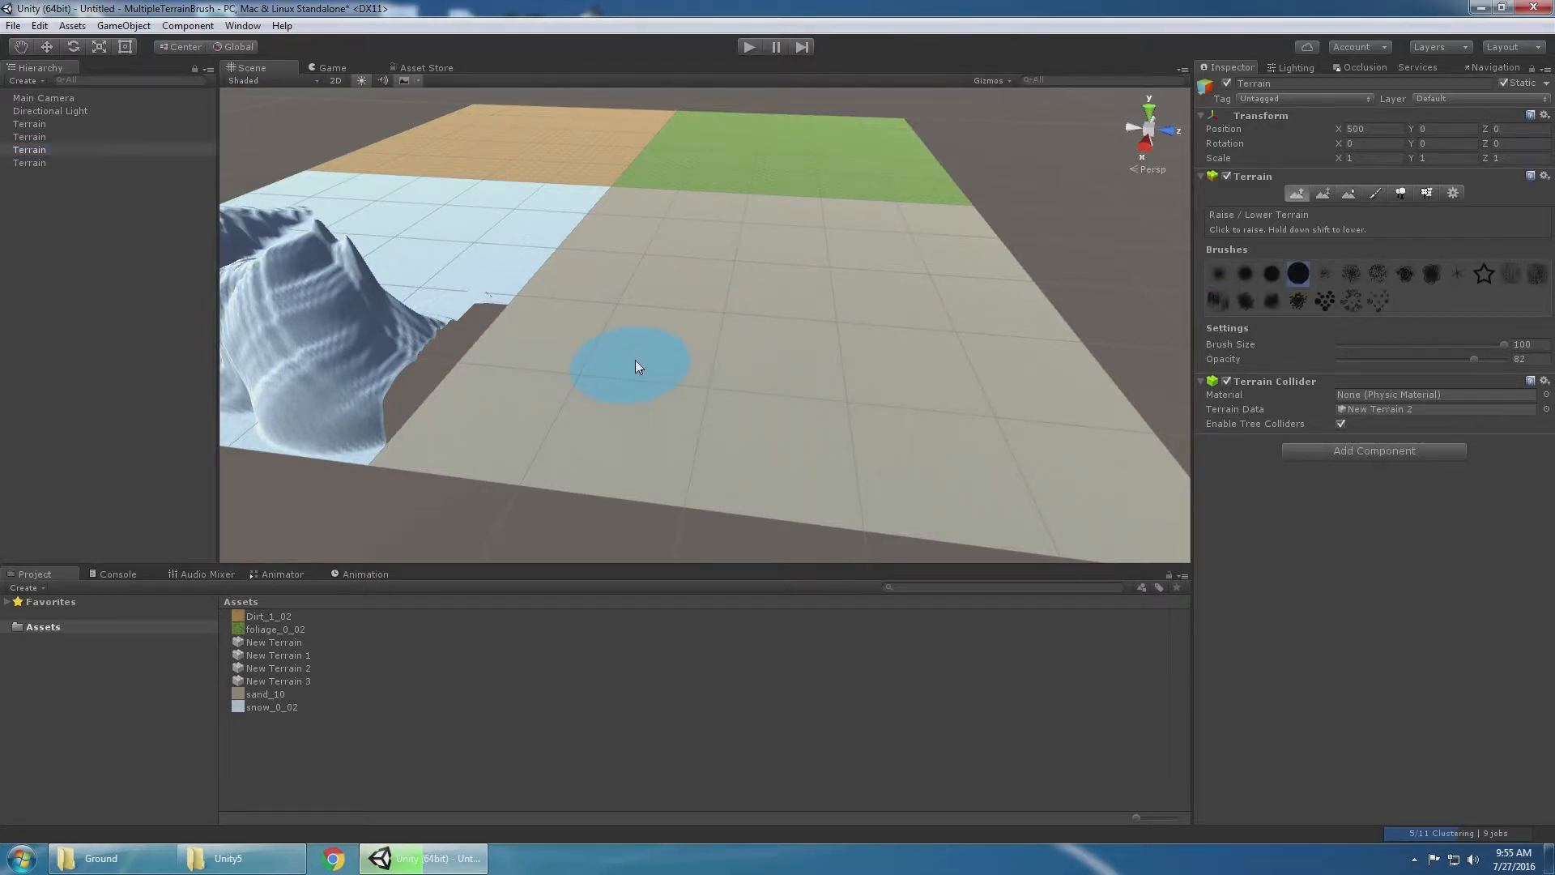
left_click(501, 332)
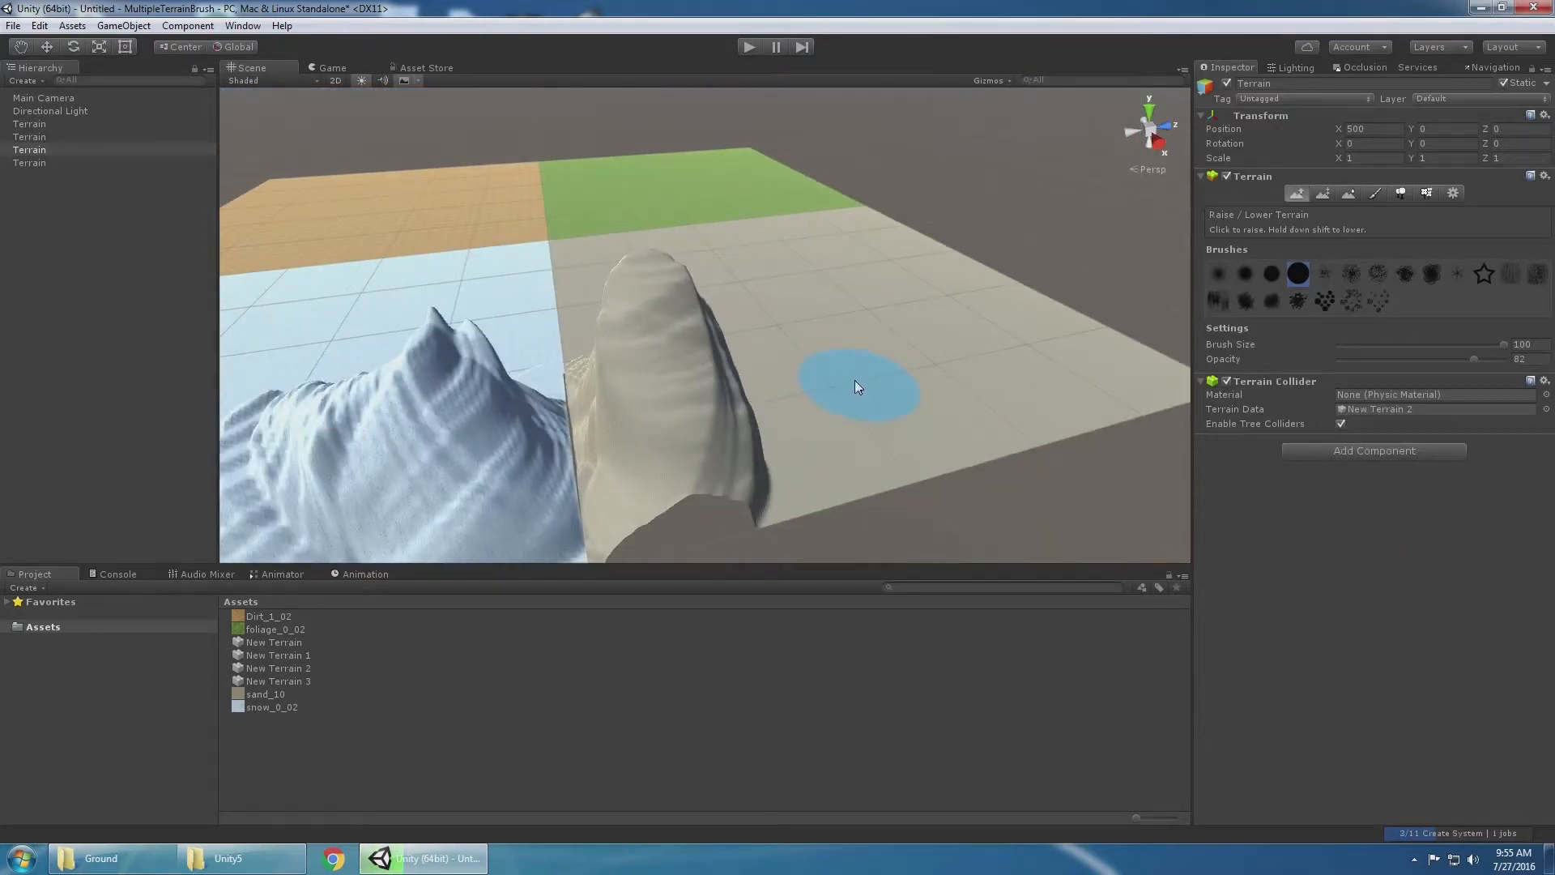
left_click(425, 67)
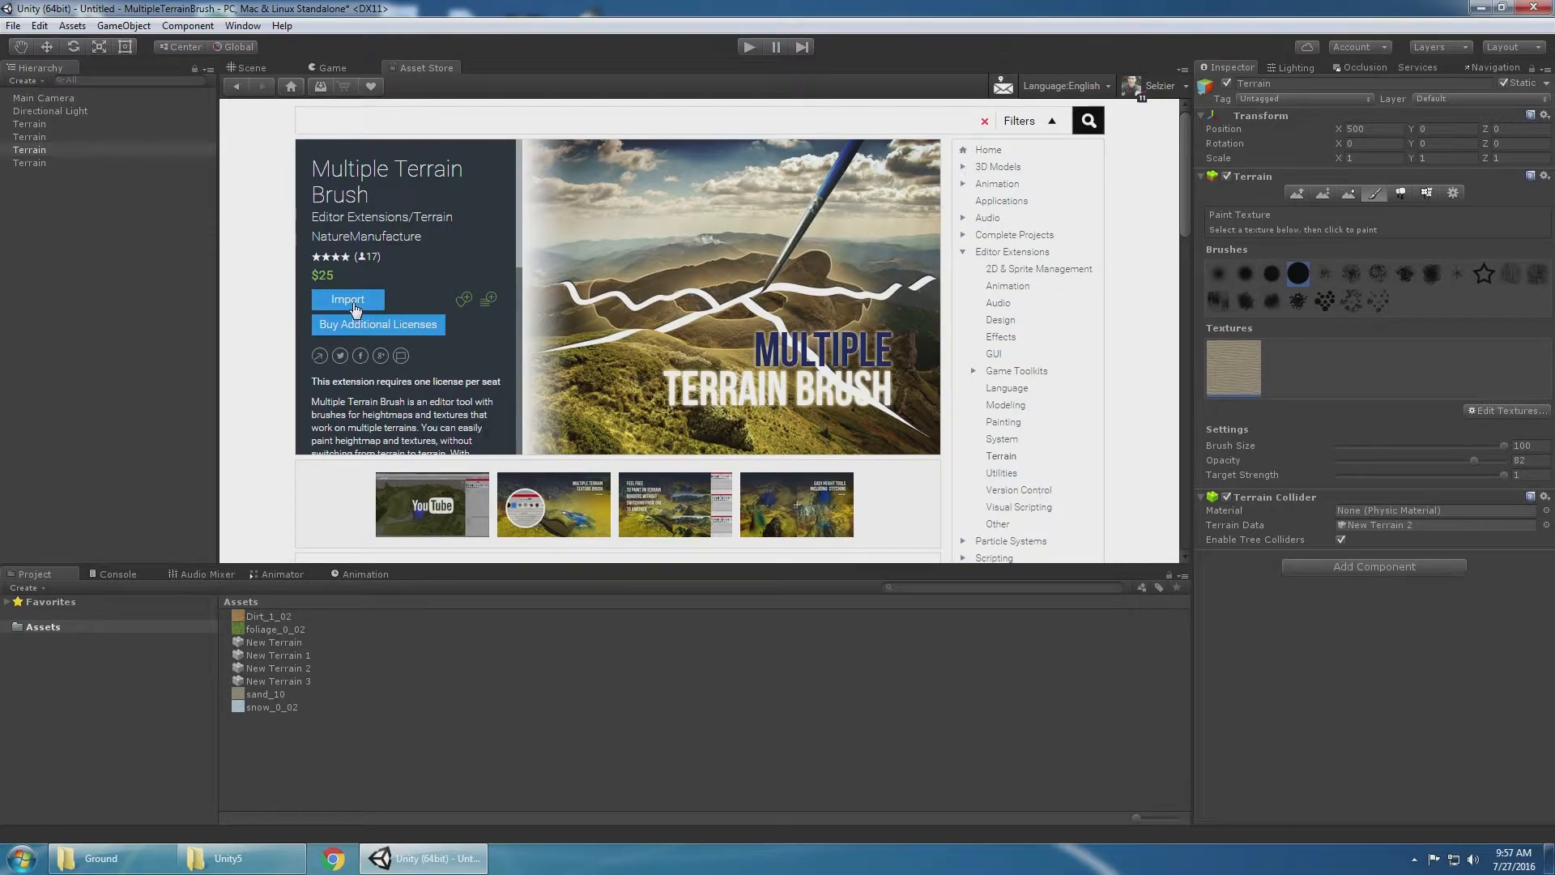
Import the Multiple Terrain Brush package and bring up its Multi Terrain window.
left_click(347, 300)
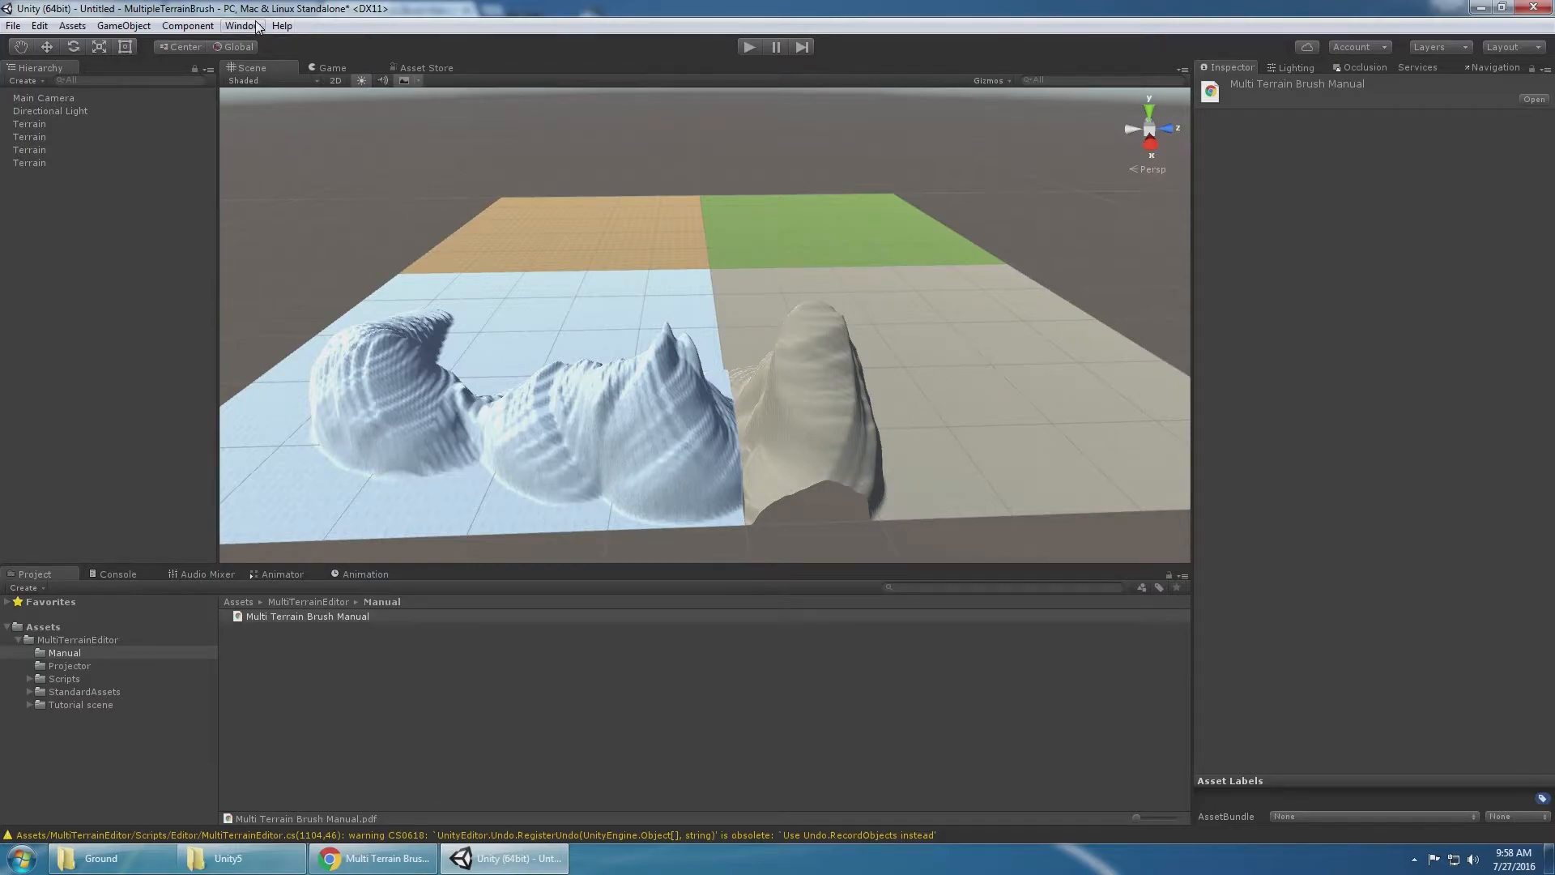
left_click(242, 26)
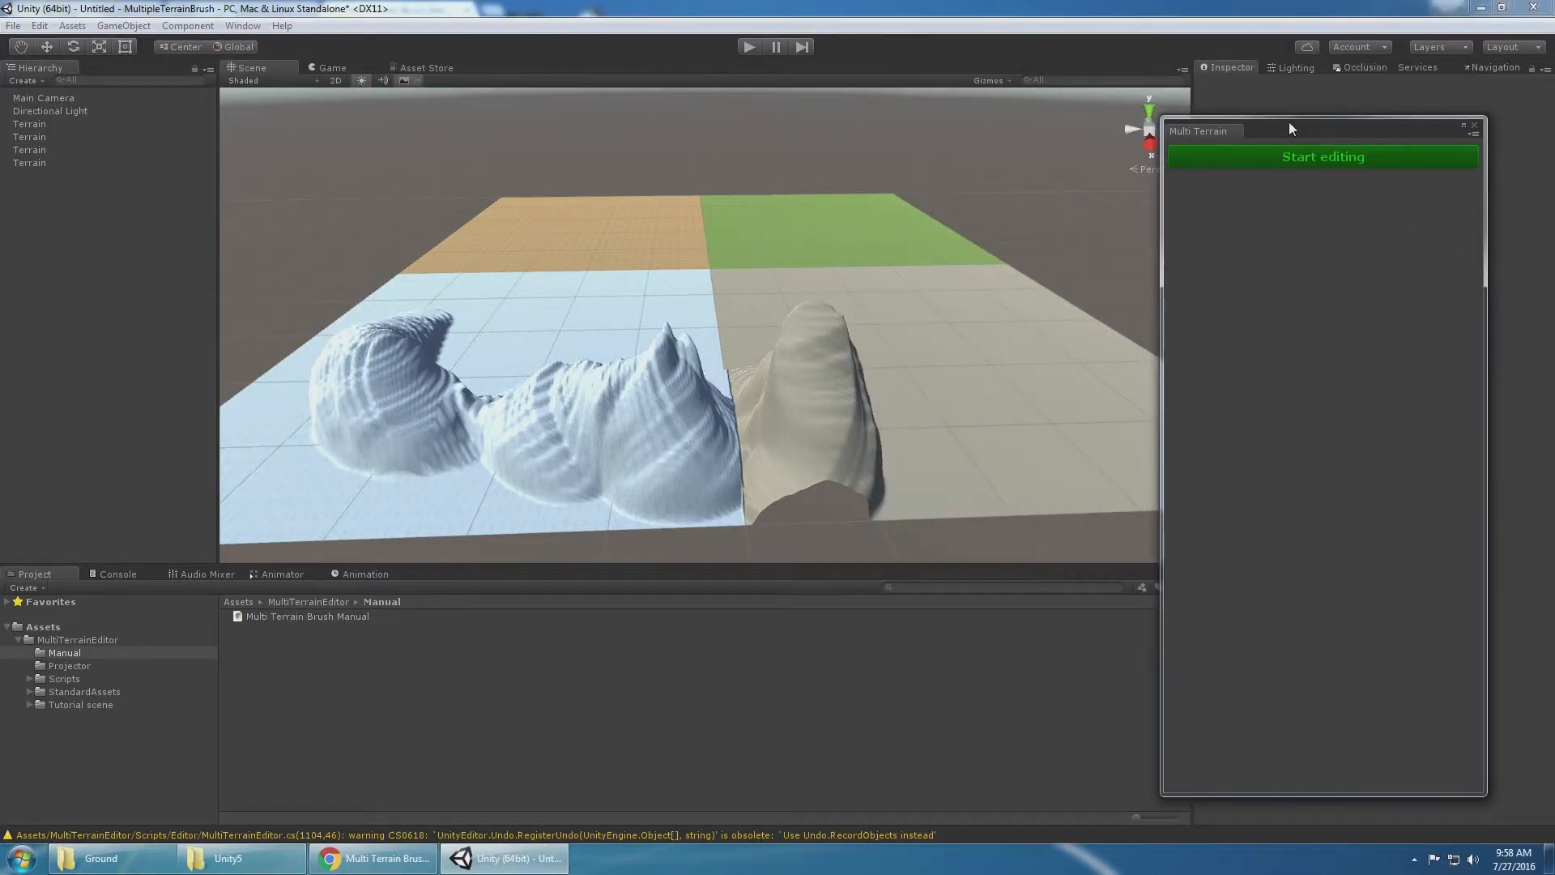
Enable Multi Terrain editing in texture-painting mode and select the first terrain.
left_click(1321, 156)
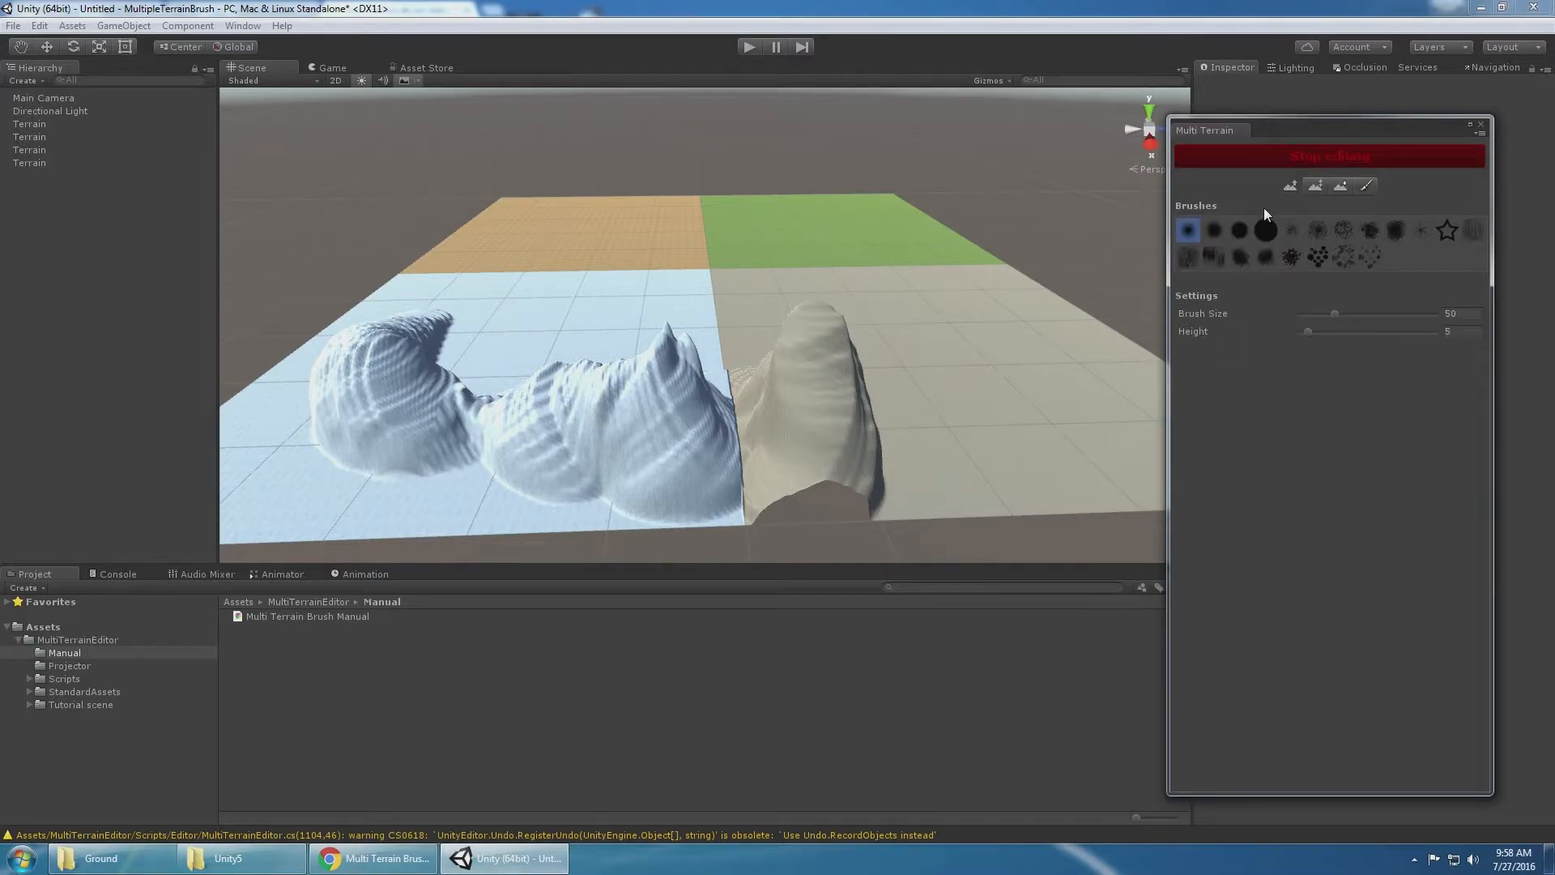
mouse_move(1315, 187)
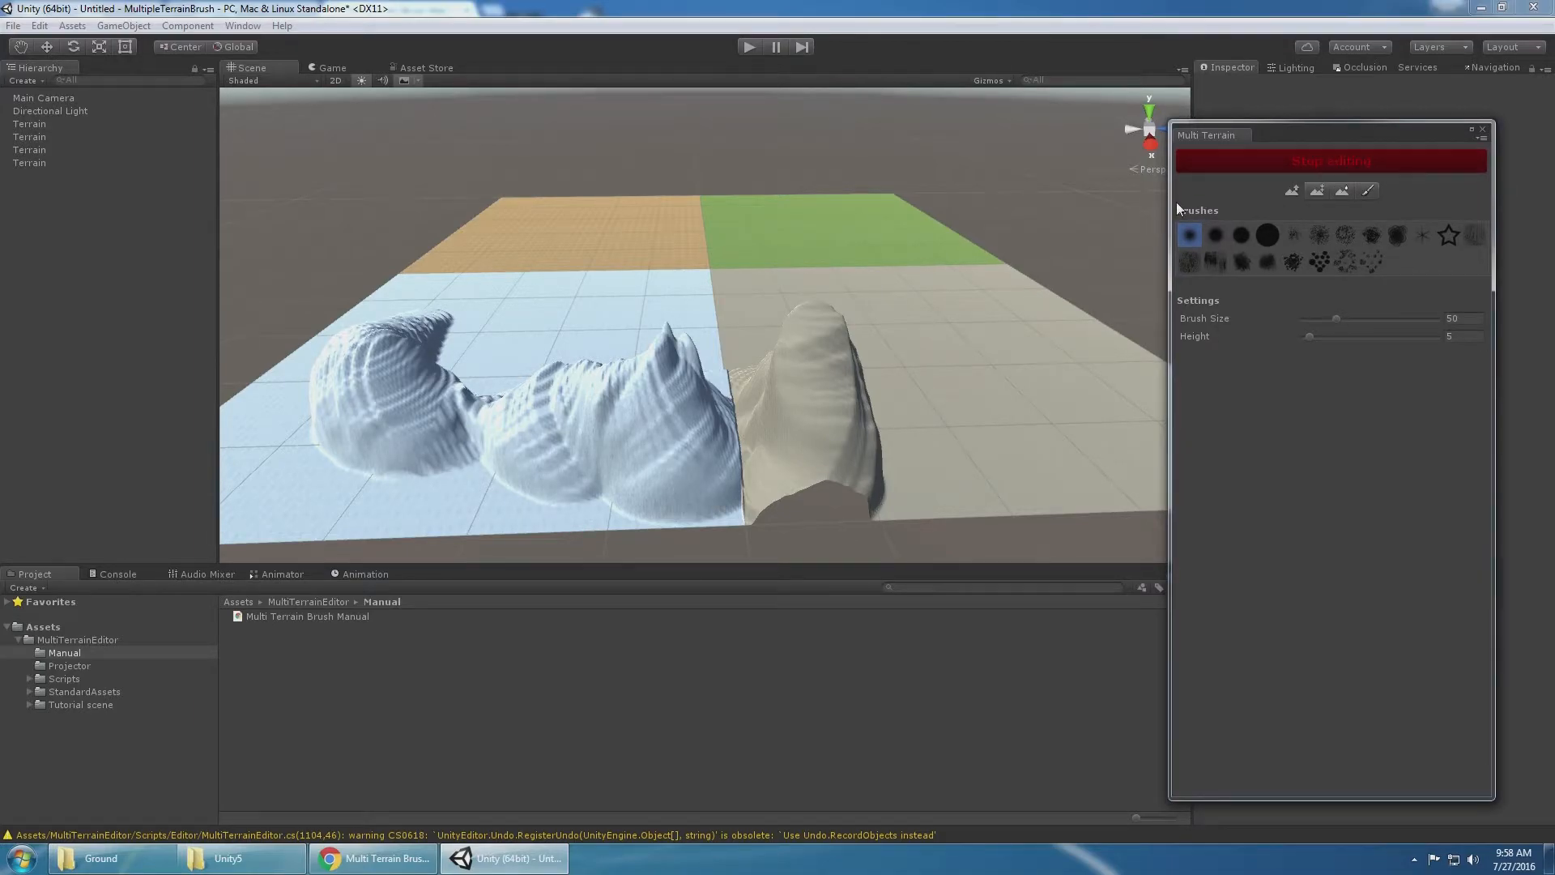
left_click(1368, 190)
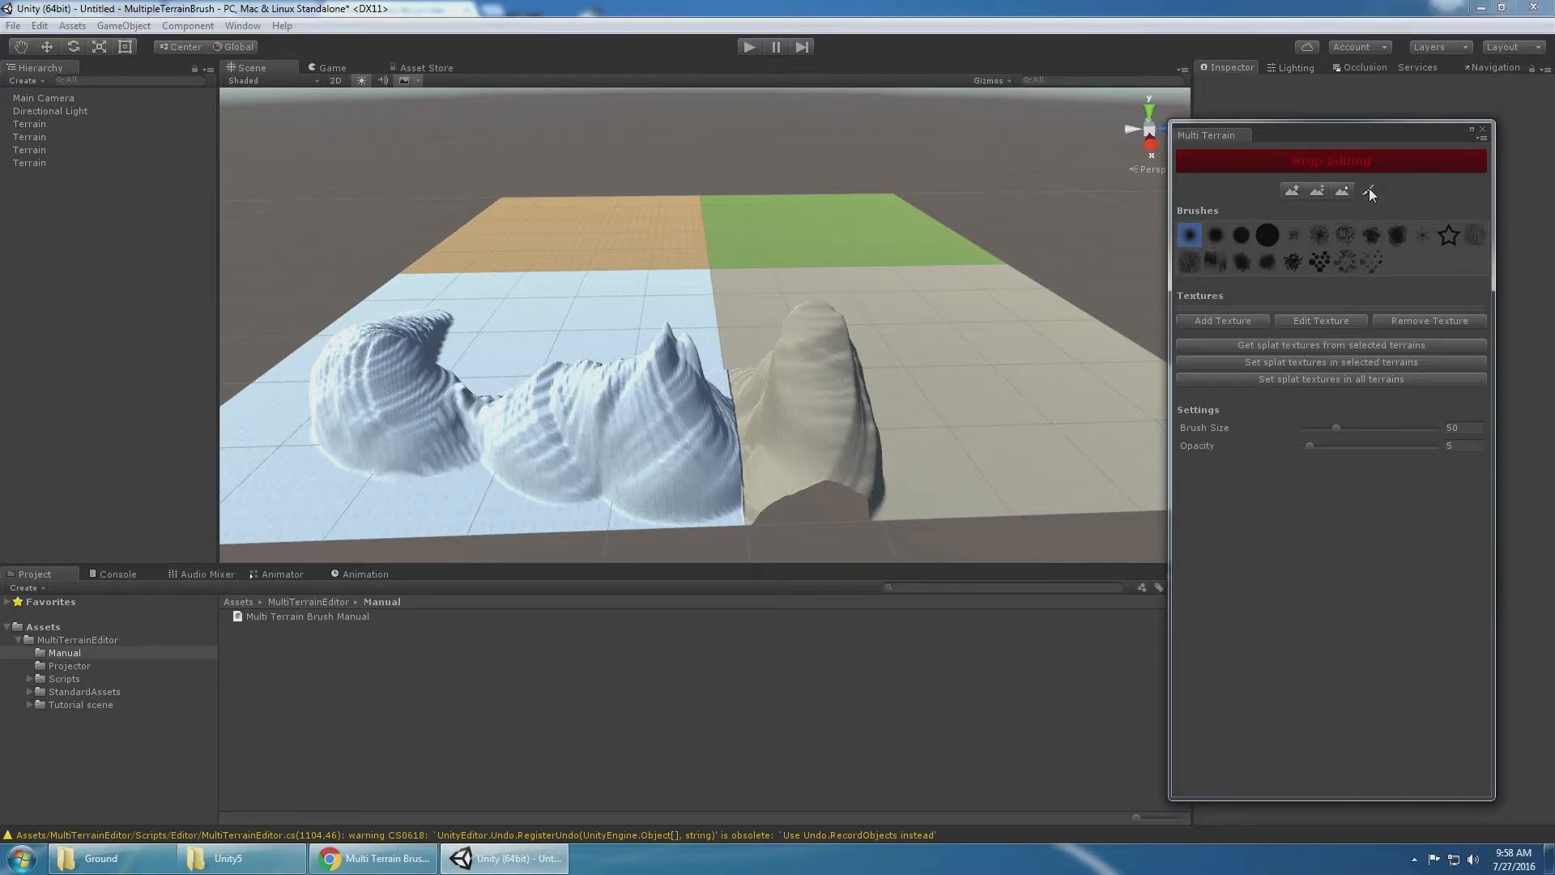
left_click(1368, 189)
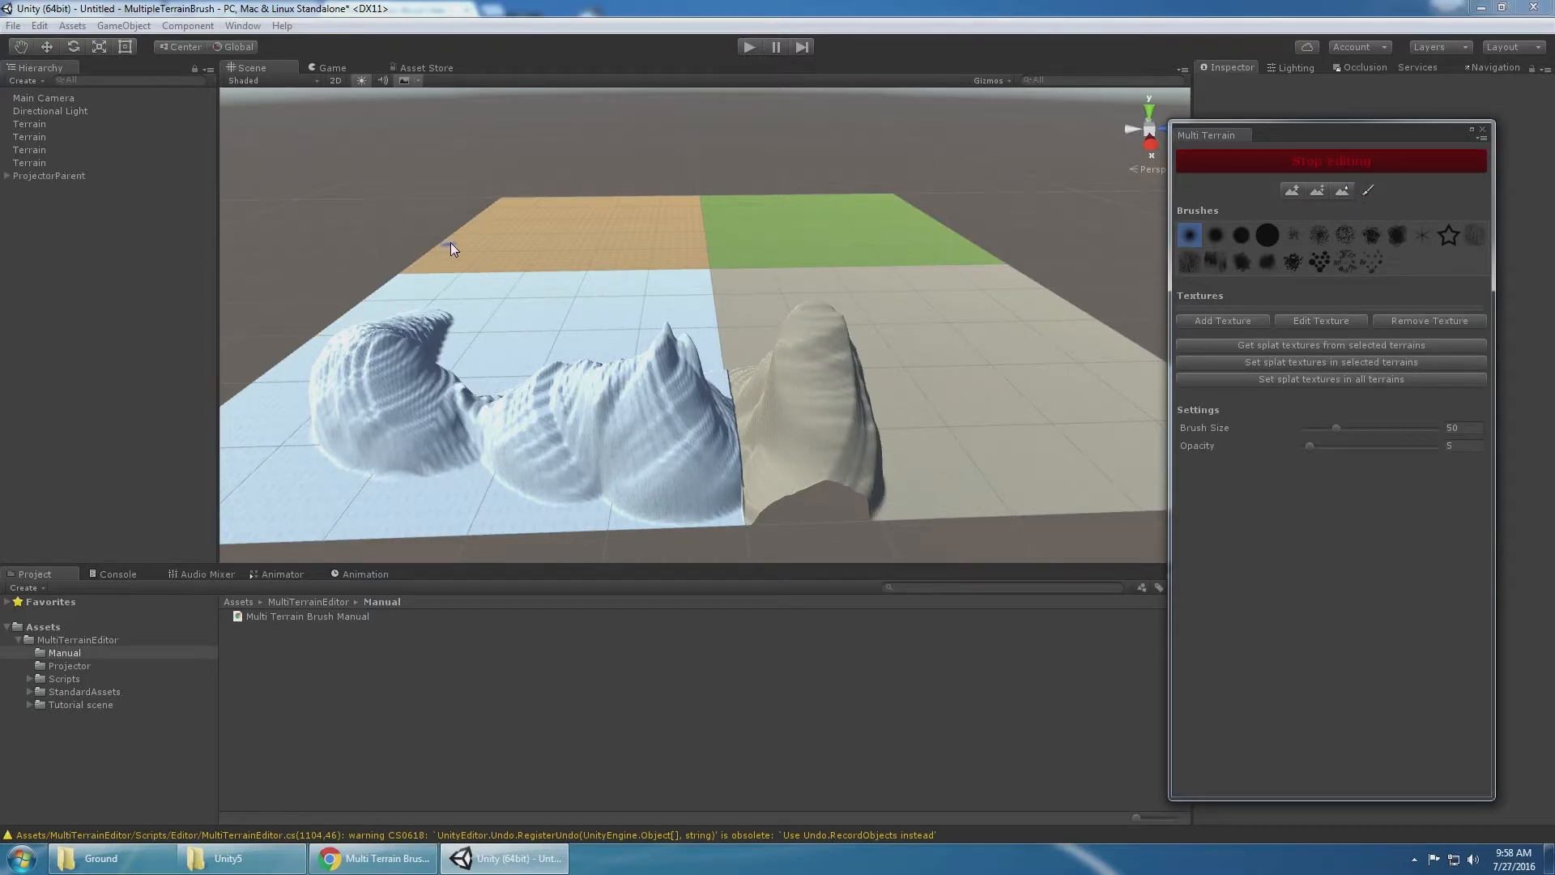
left_click(30, 123)
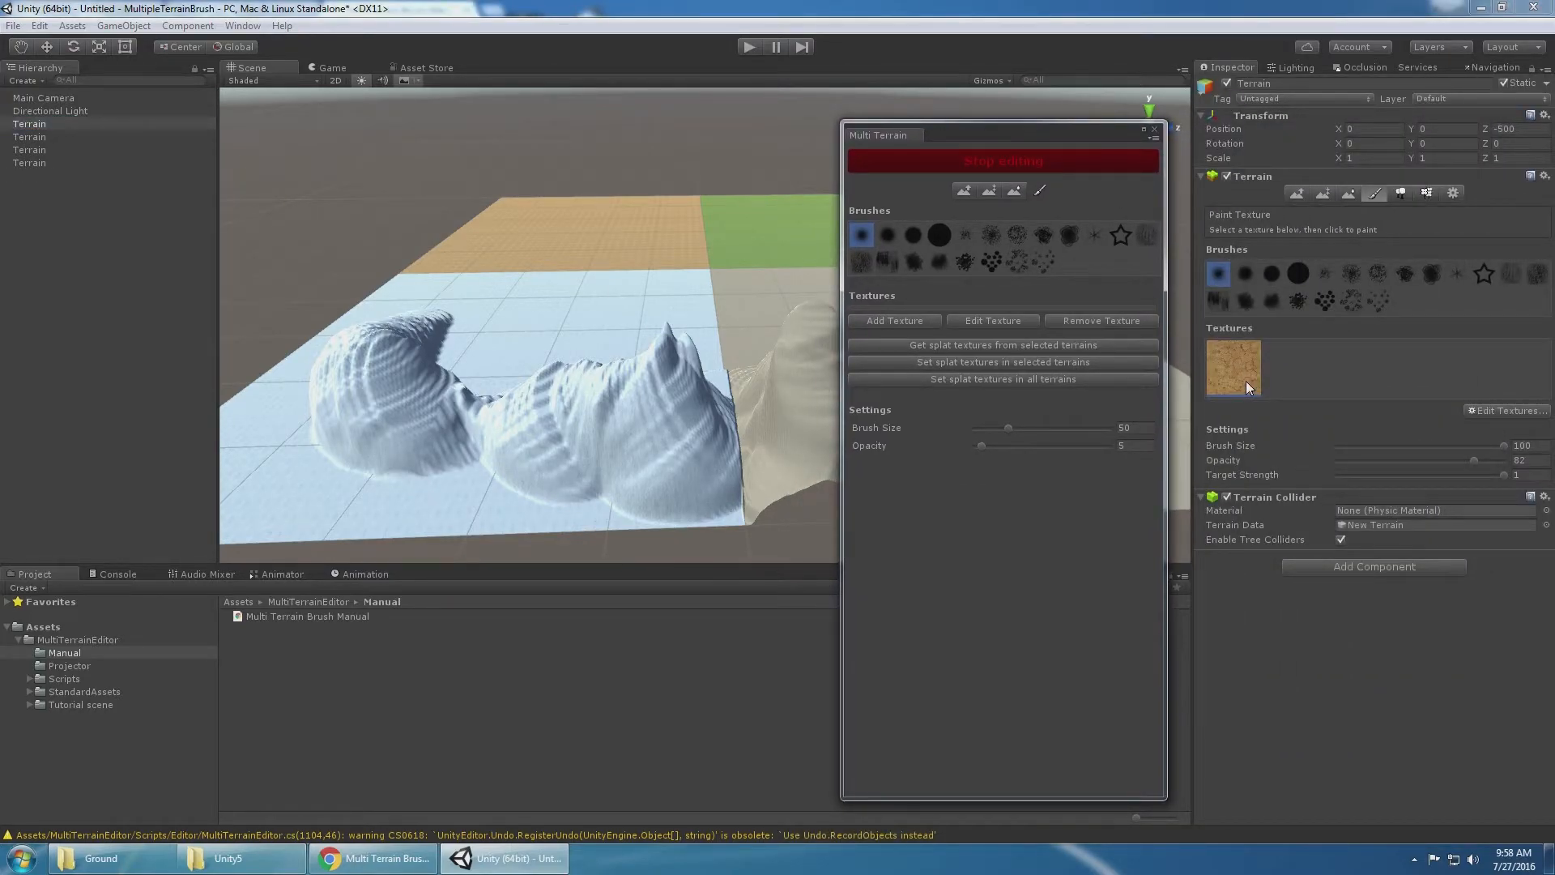
mouse_move(1505, 364)
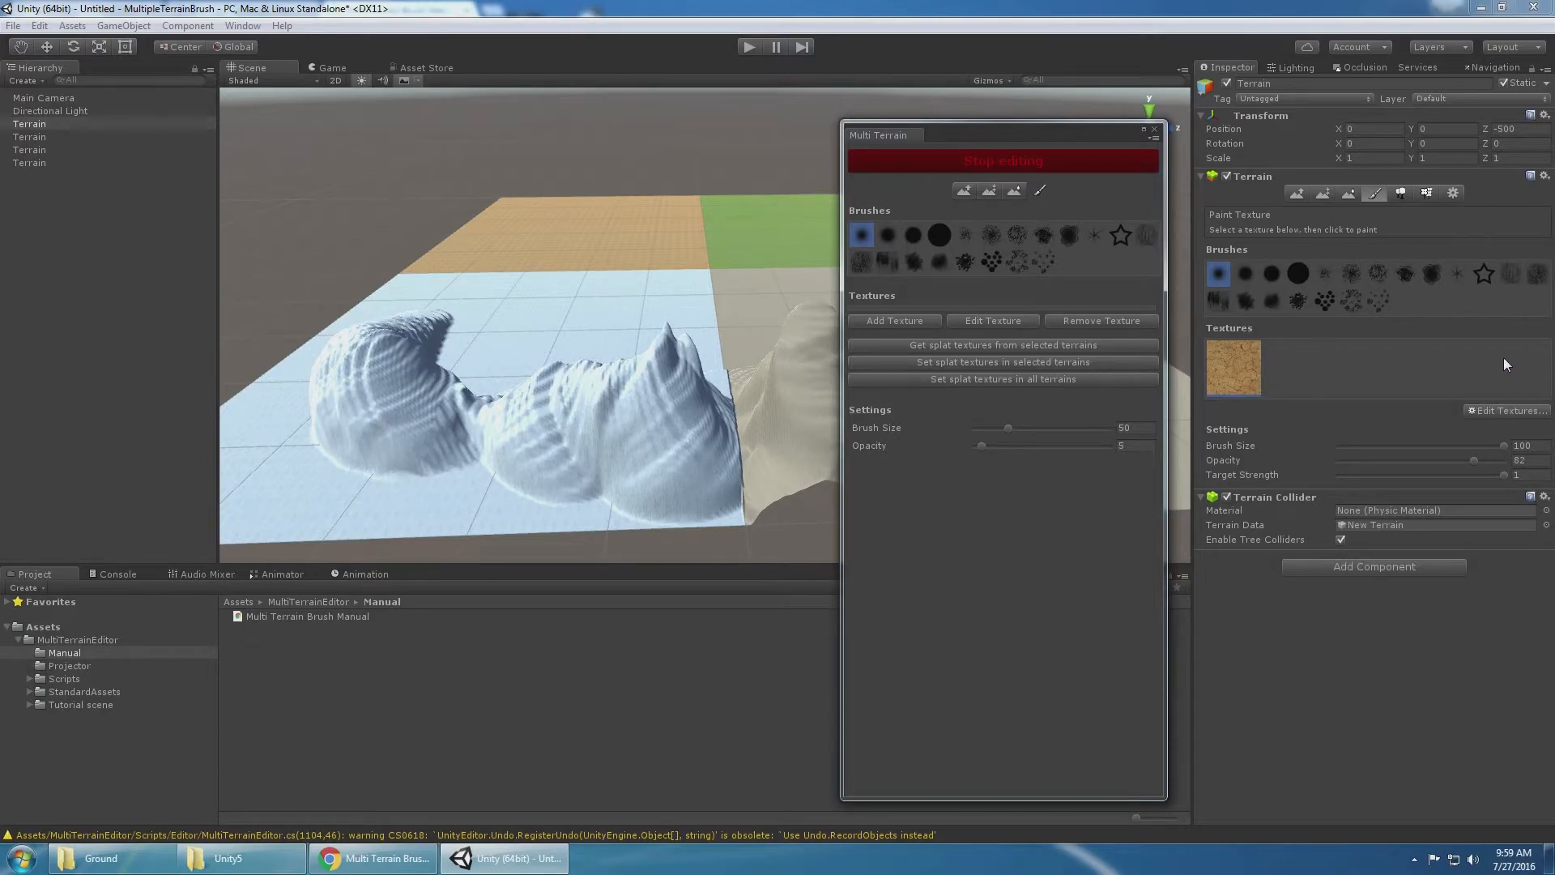
Pull grass from the selected terrain, then add dirt, sand and snow textures to the brush.
left_click(30, 124)
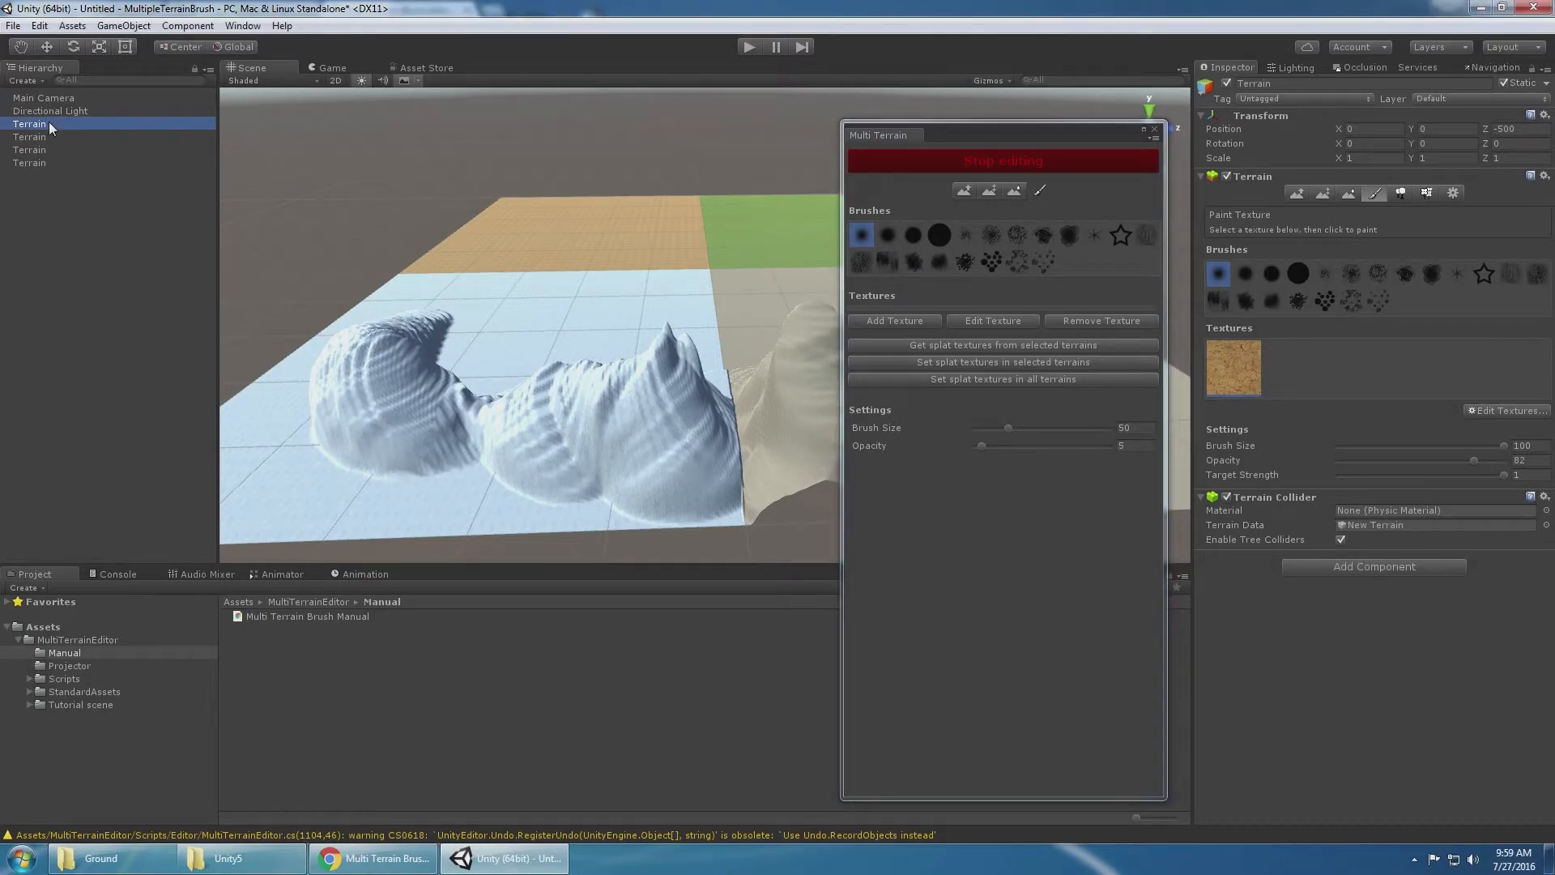
left_click(1001, 344)
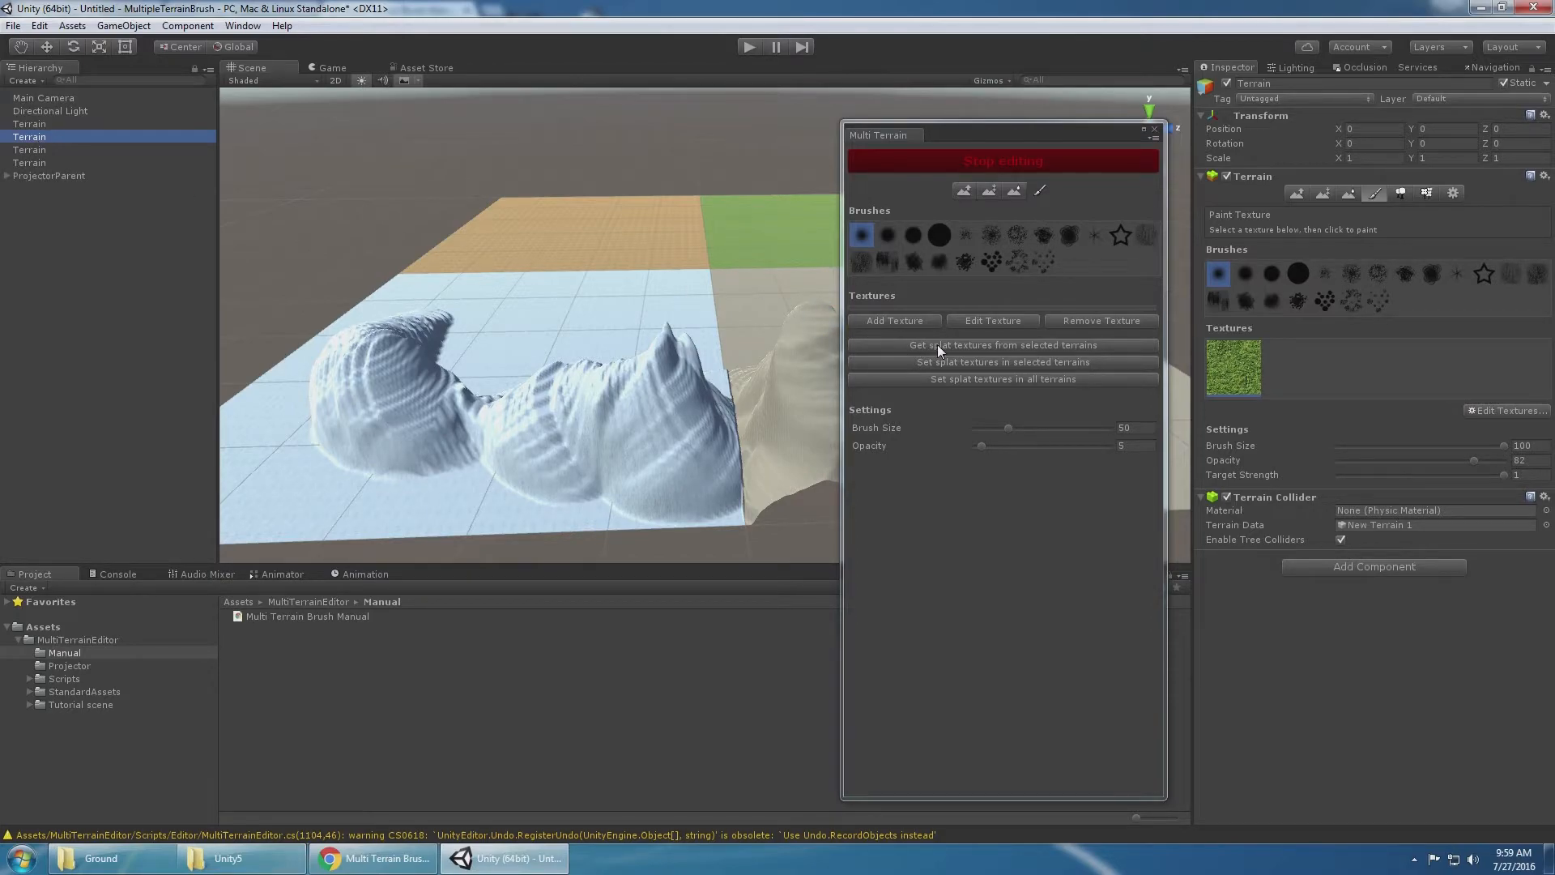
left_click(1002, 344)
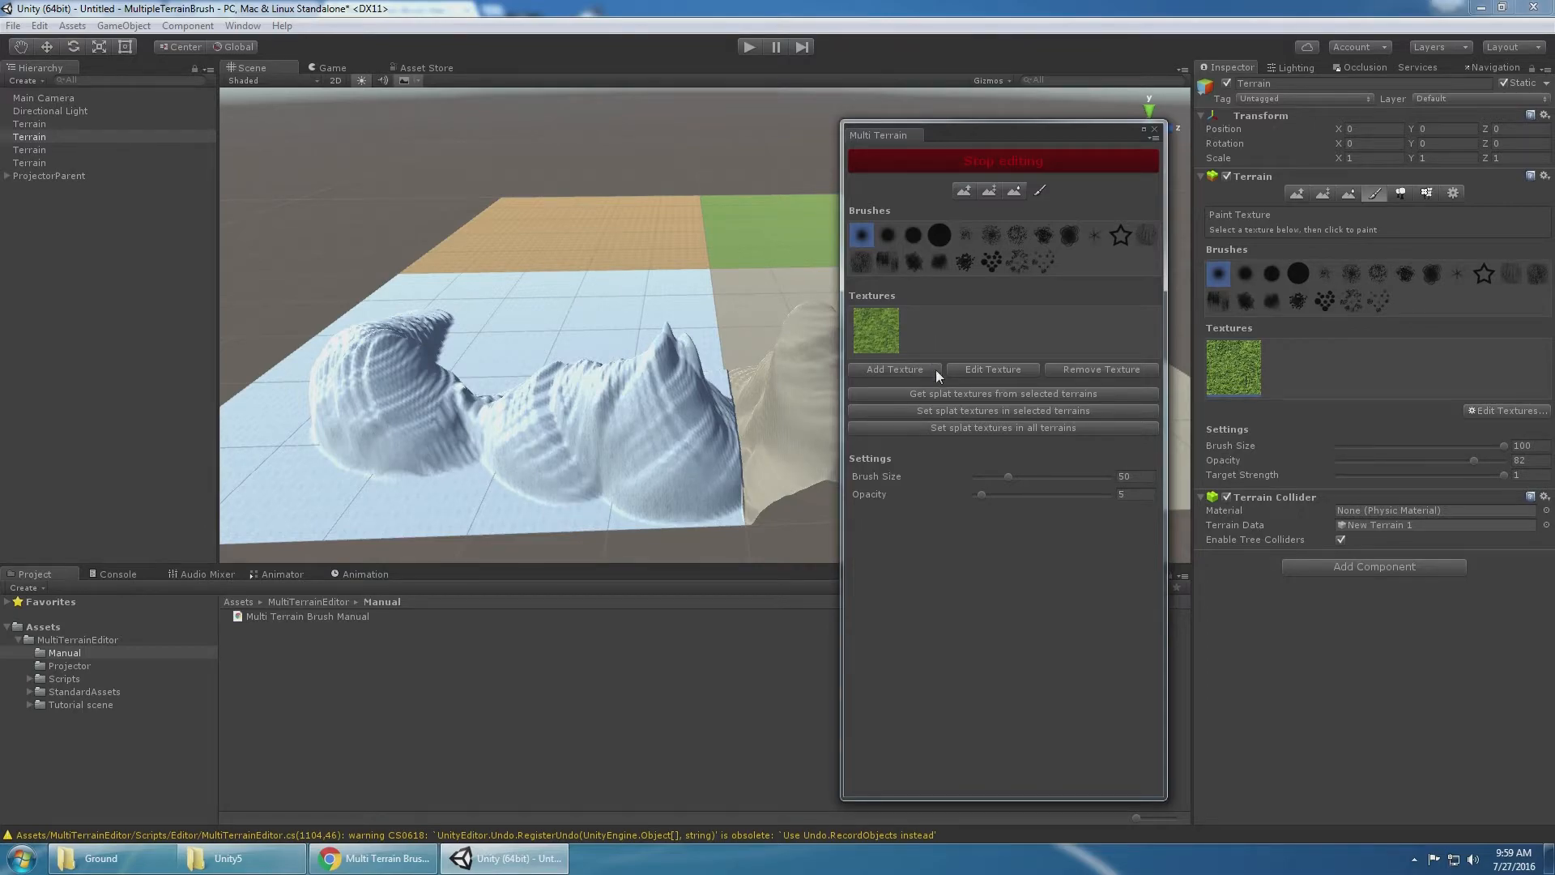
left_click(43, 626)
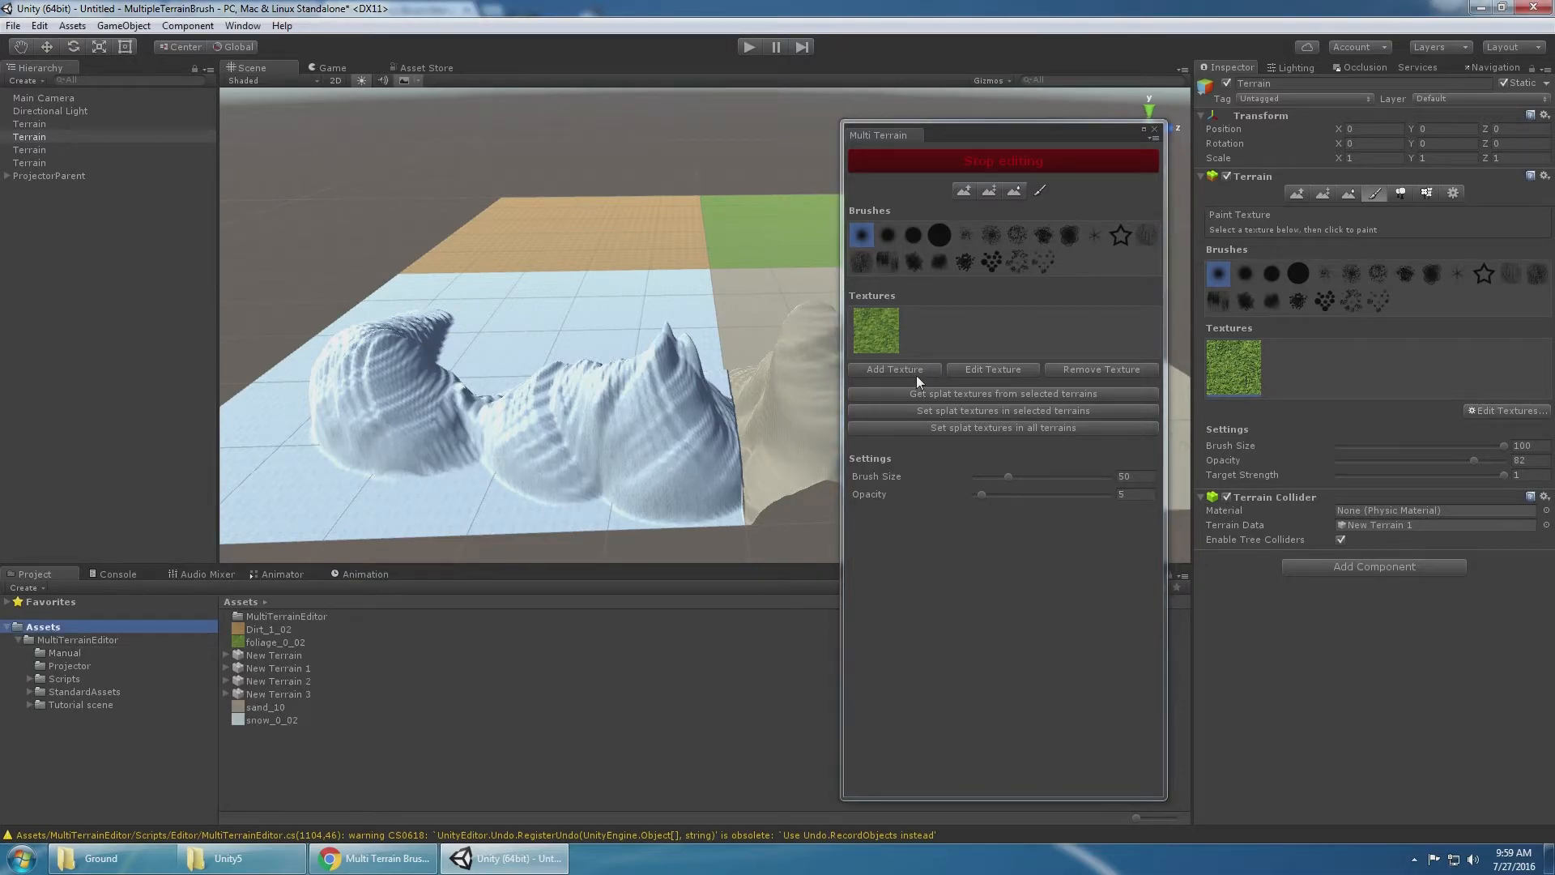
left_click(893, 370)
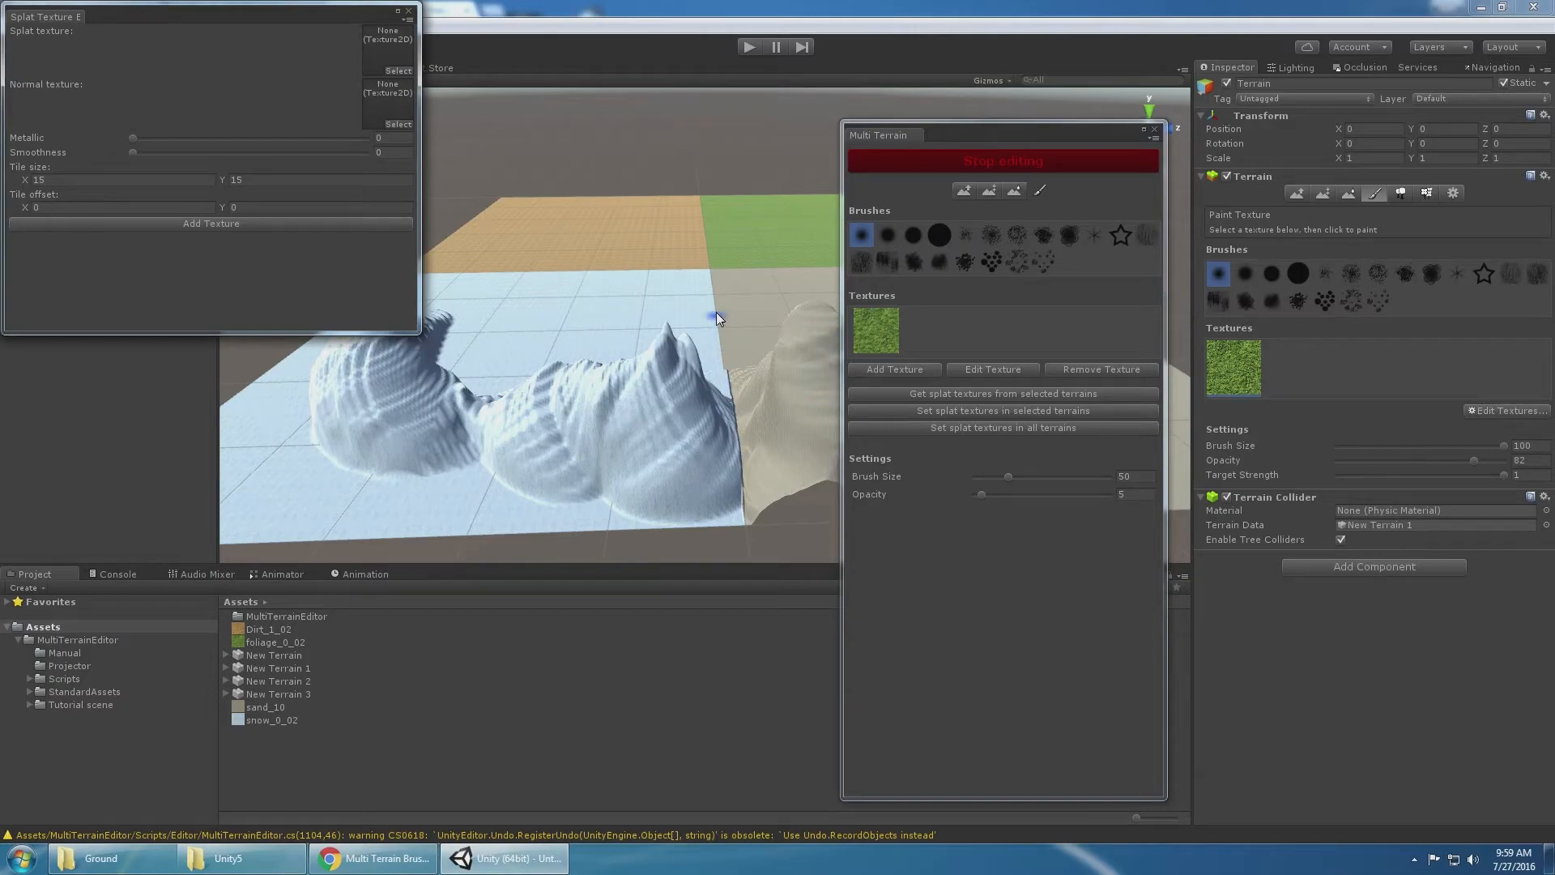
left_click(397, 70)
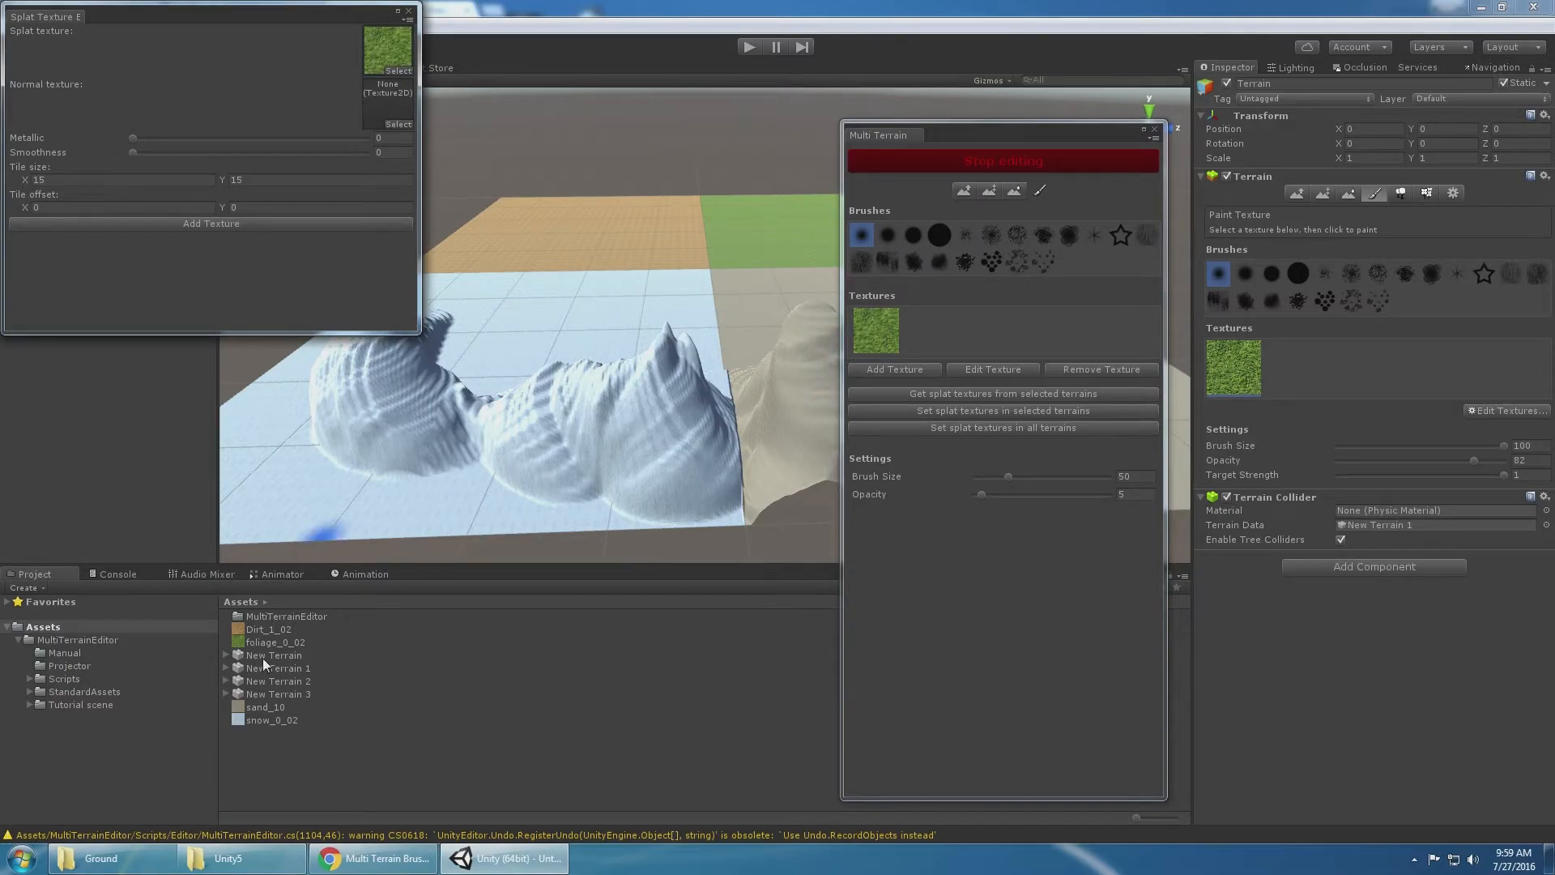
mouse_move(387, 104)
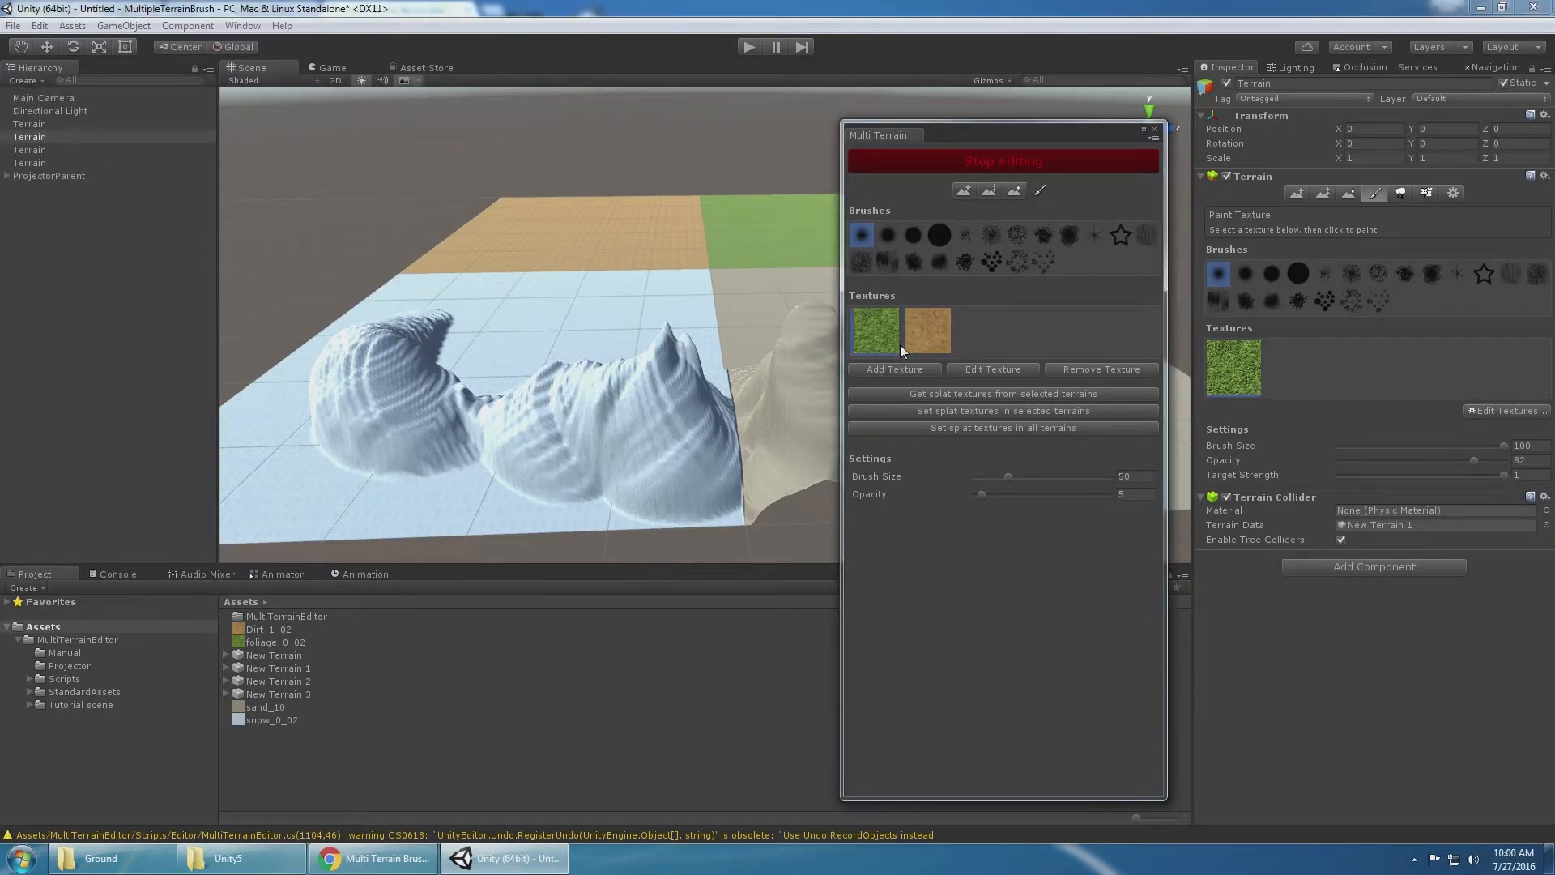
left_click(892, 369)
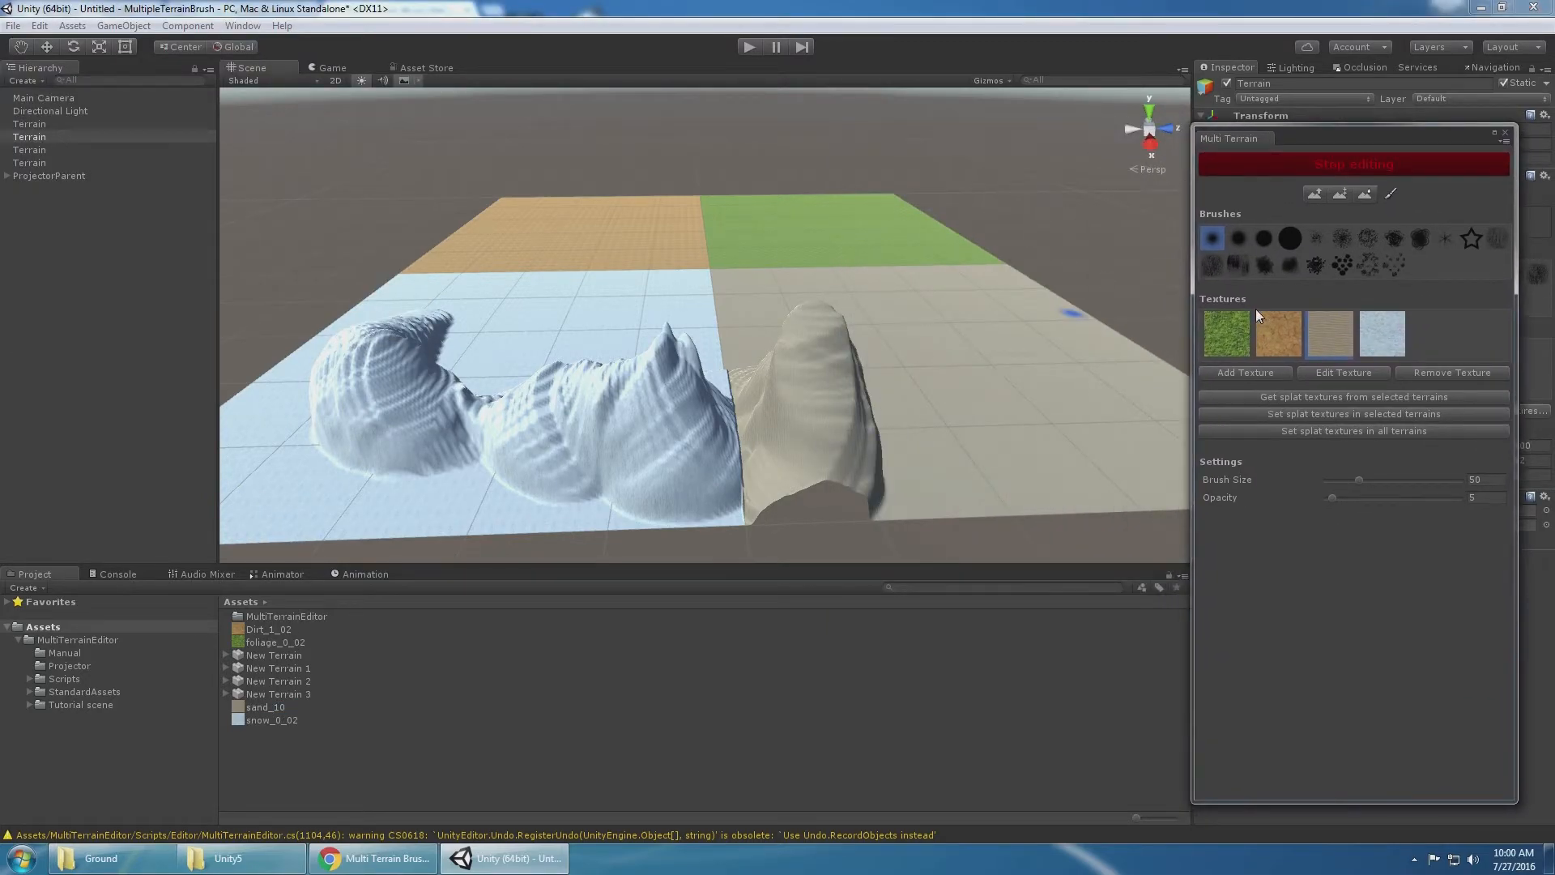
Raise mountain ridges spanning all four terrain borders with a large round Multi Terrain brush.
left_click(1289, 238)
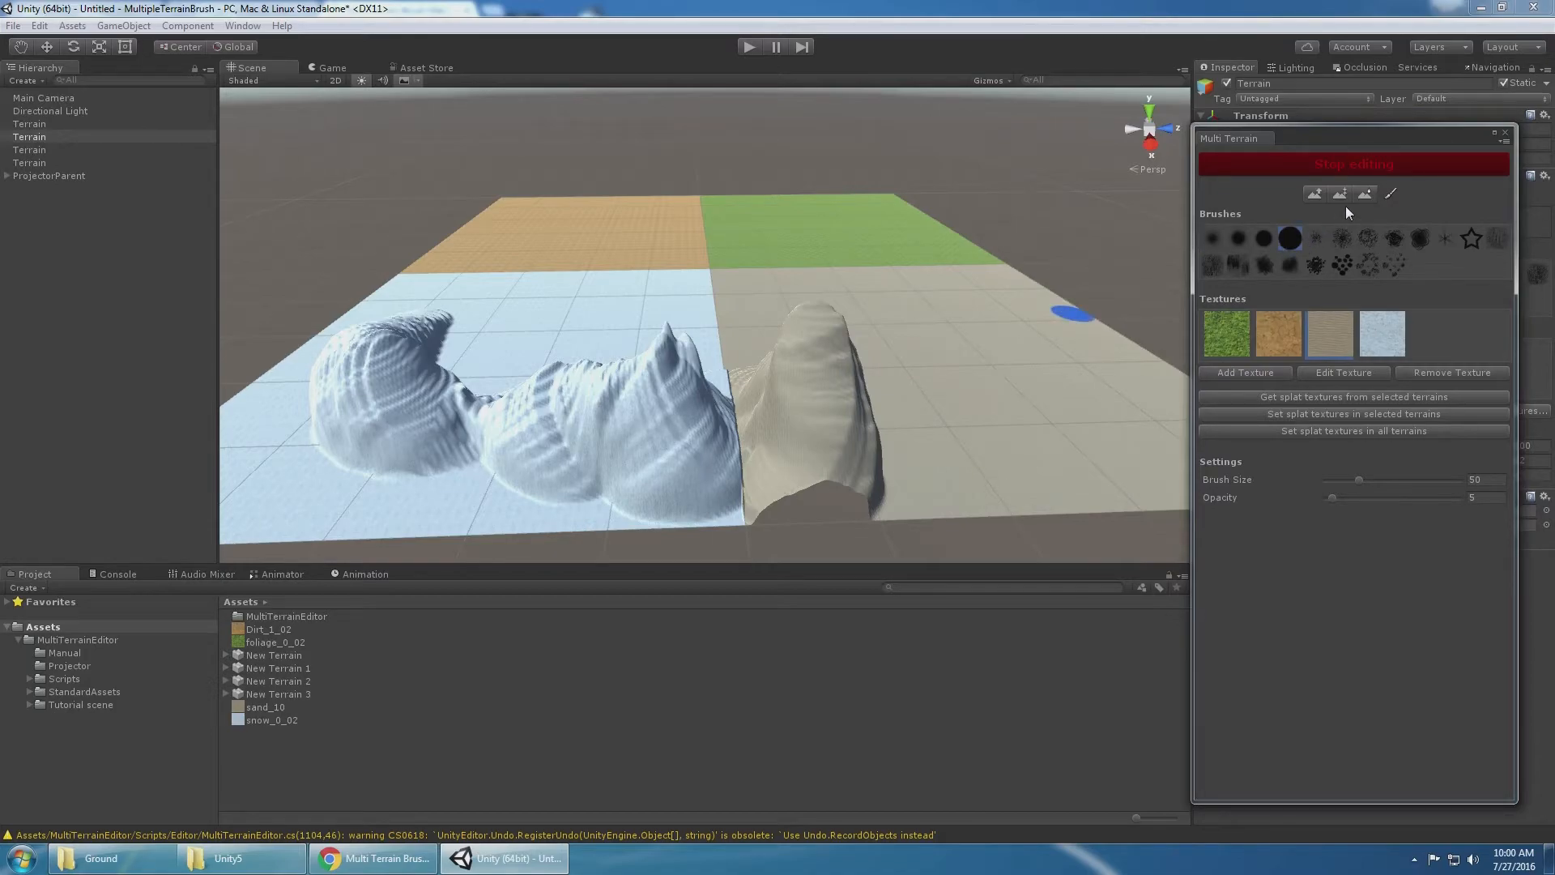
left_click(1339, 193)
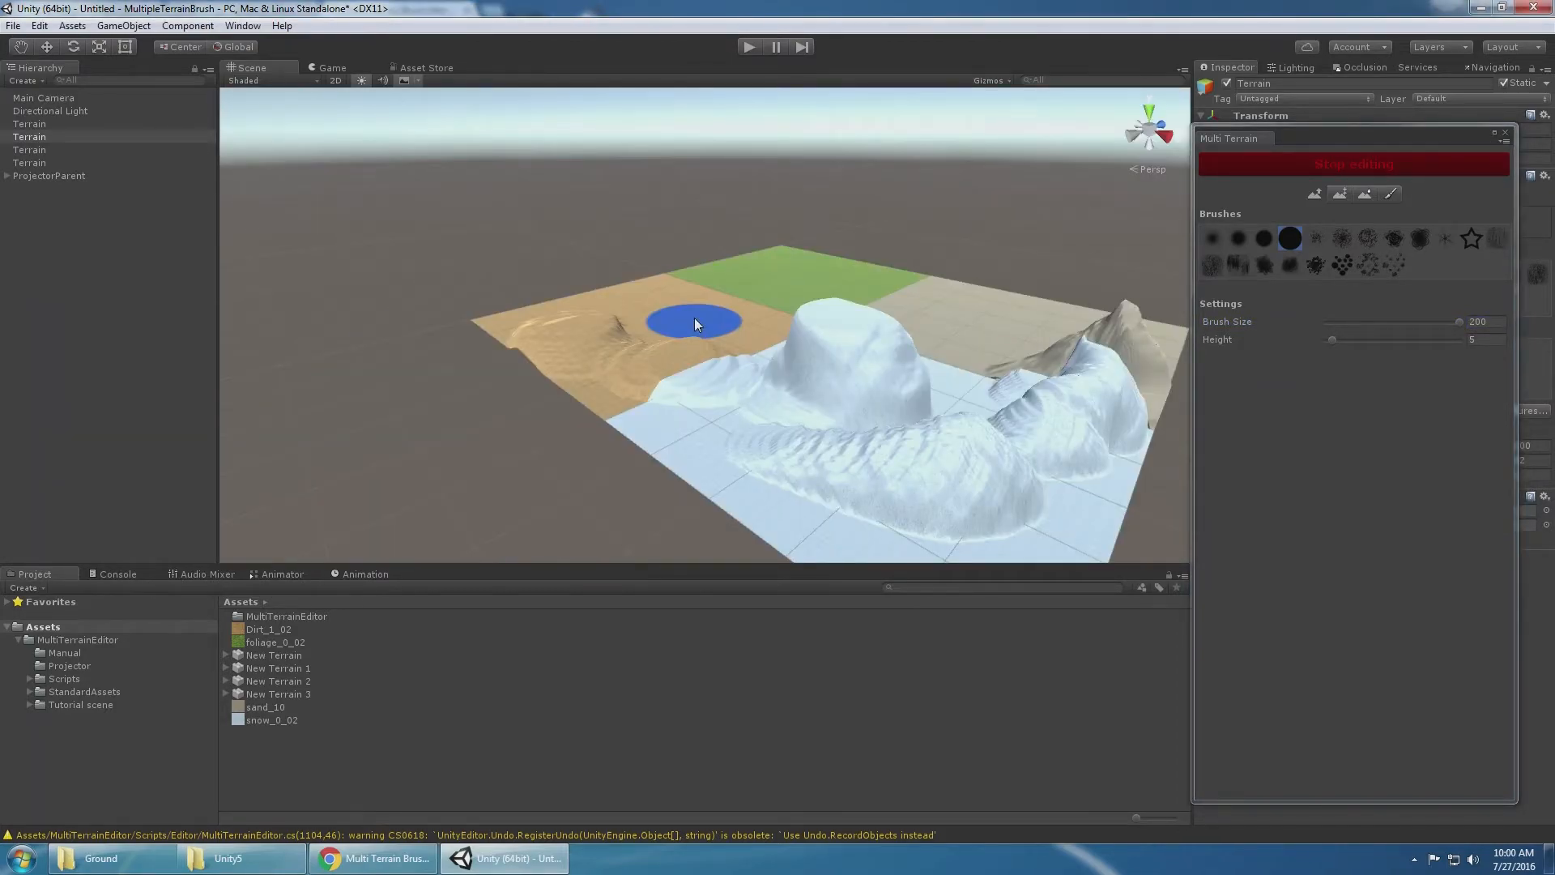
mouse_move(692, 385)
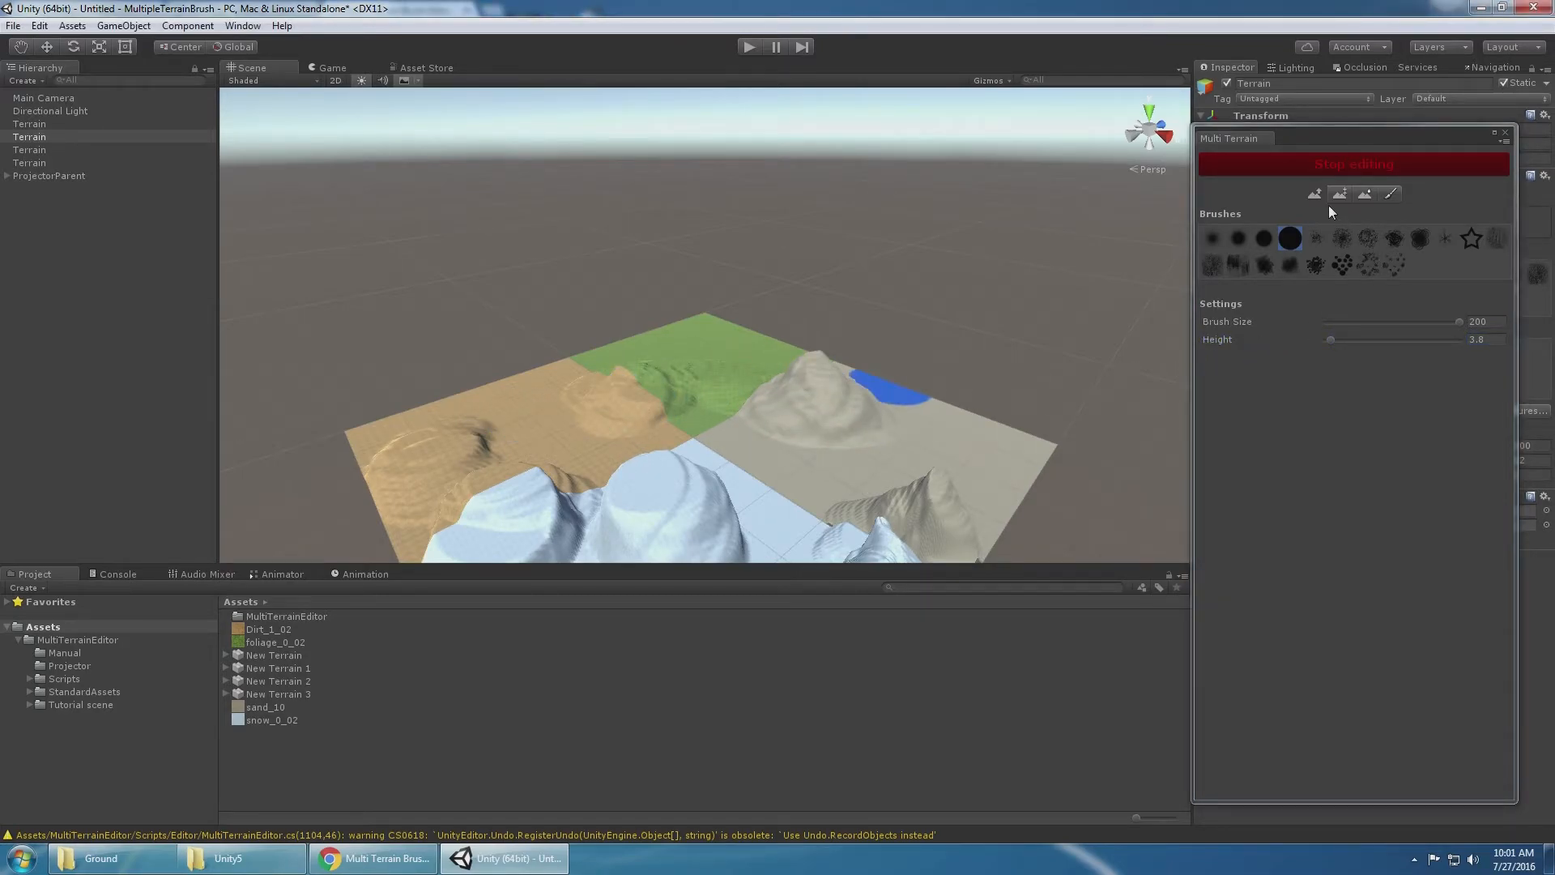
left_click(1339, 193)
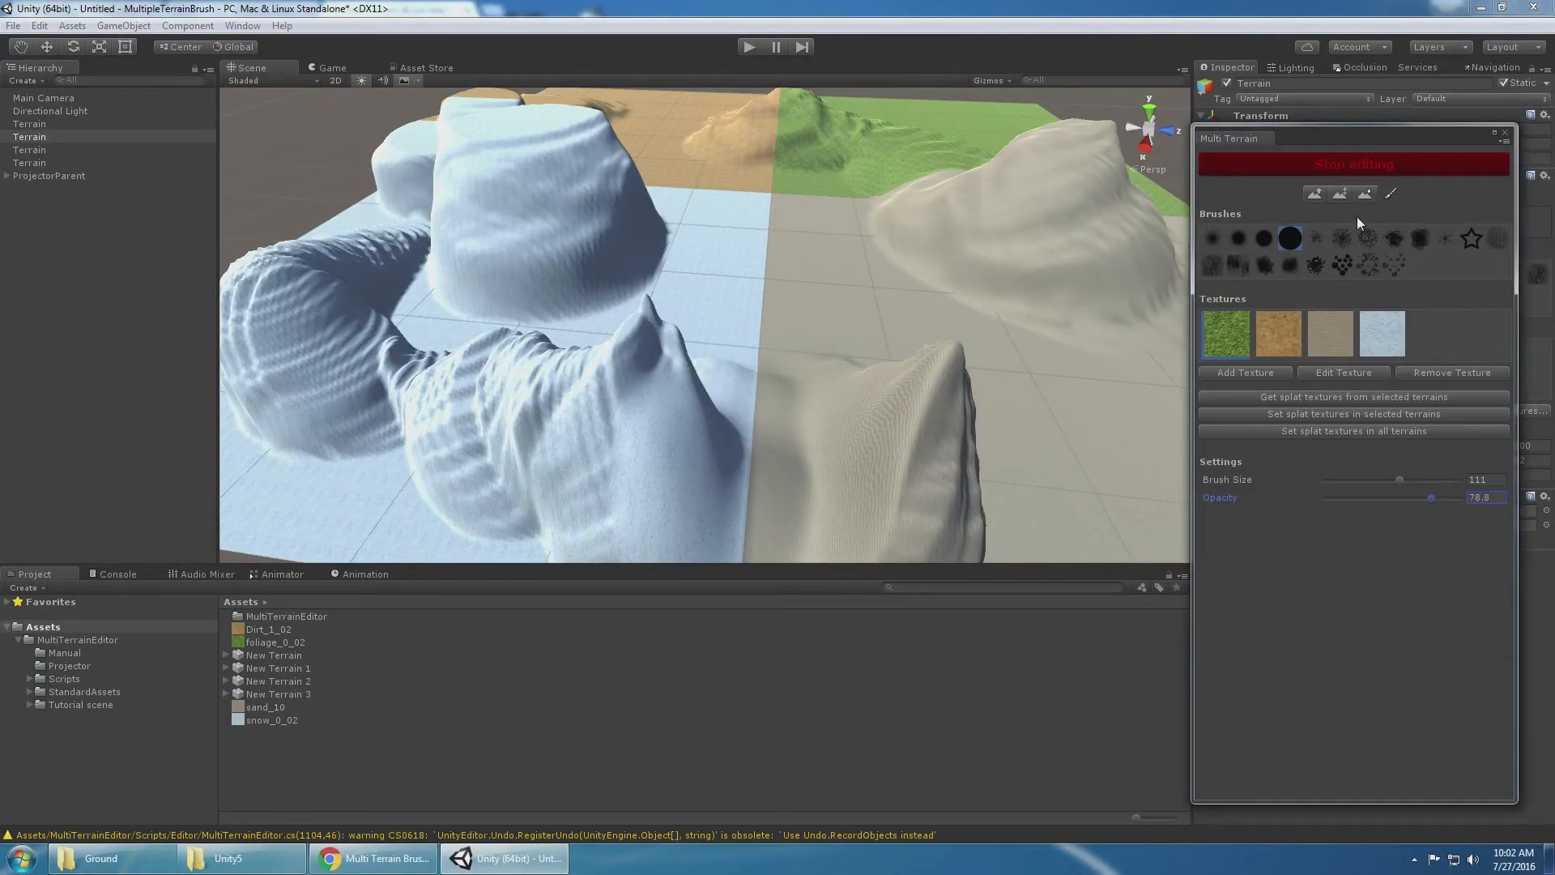
mouse_move(1319, 441)
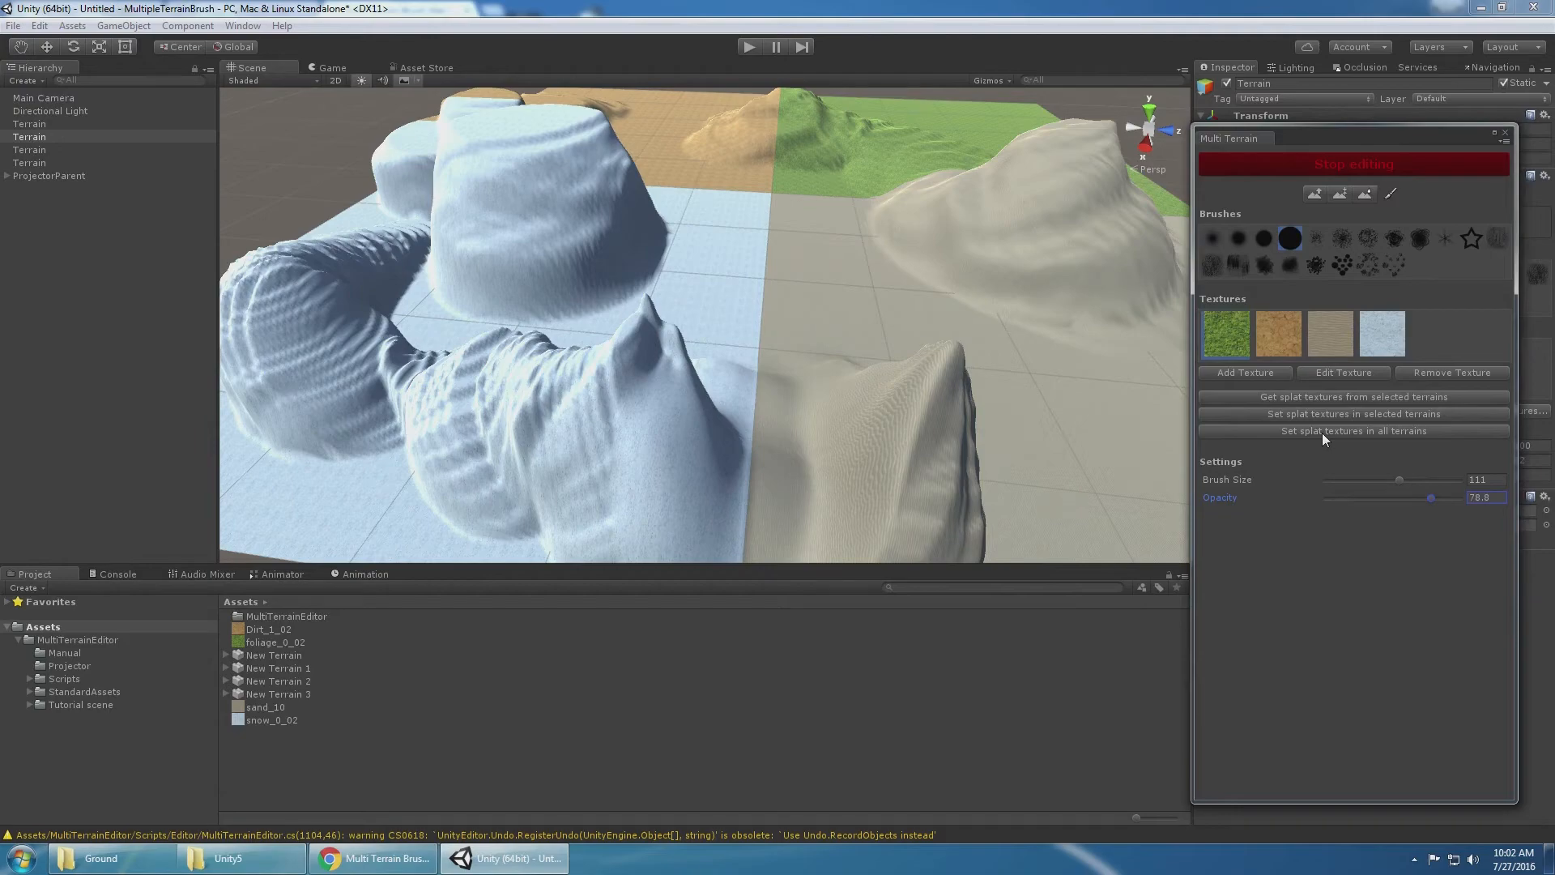
Apply the brush's grass, dirt, sand and snow splat textures to every terrain, confirming Yes.
left_click(1353, 430)
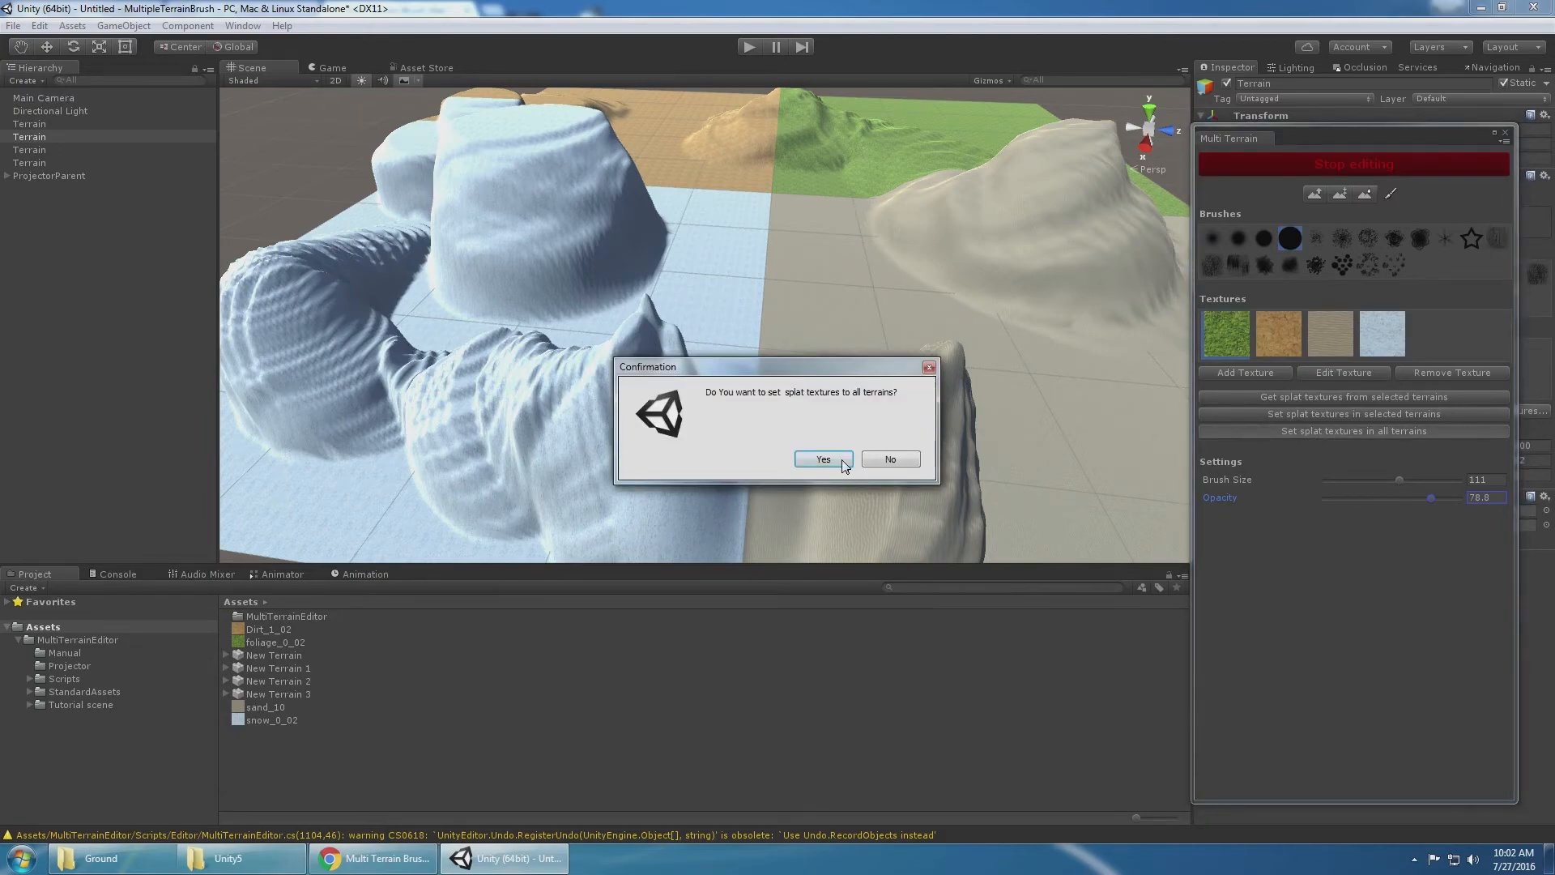
left_click(822, 458)
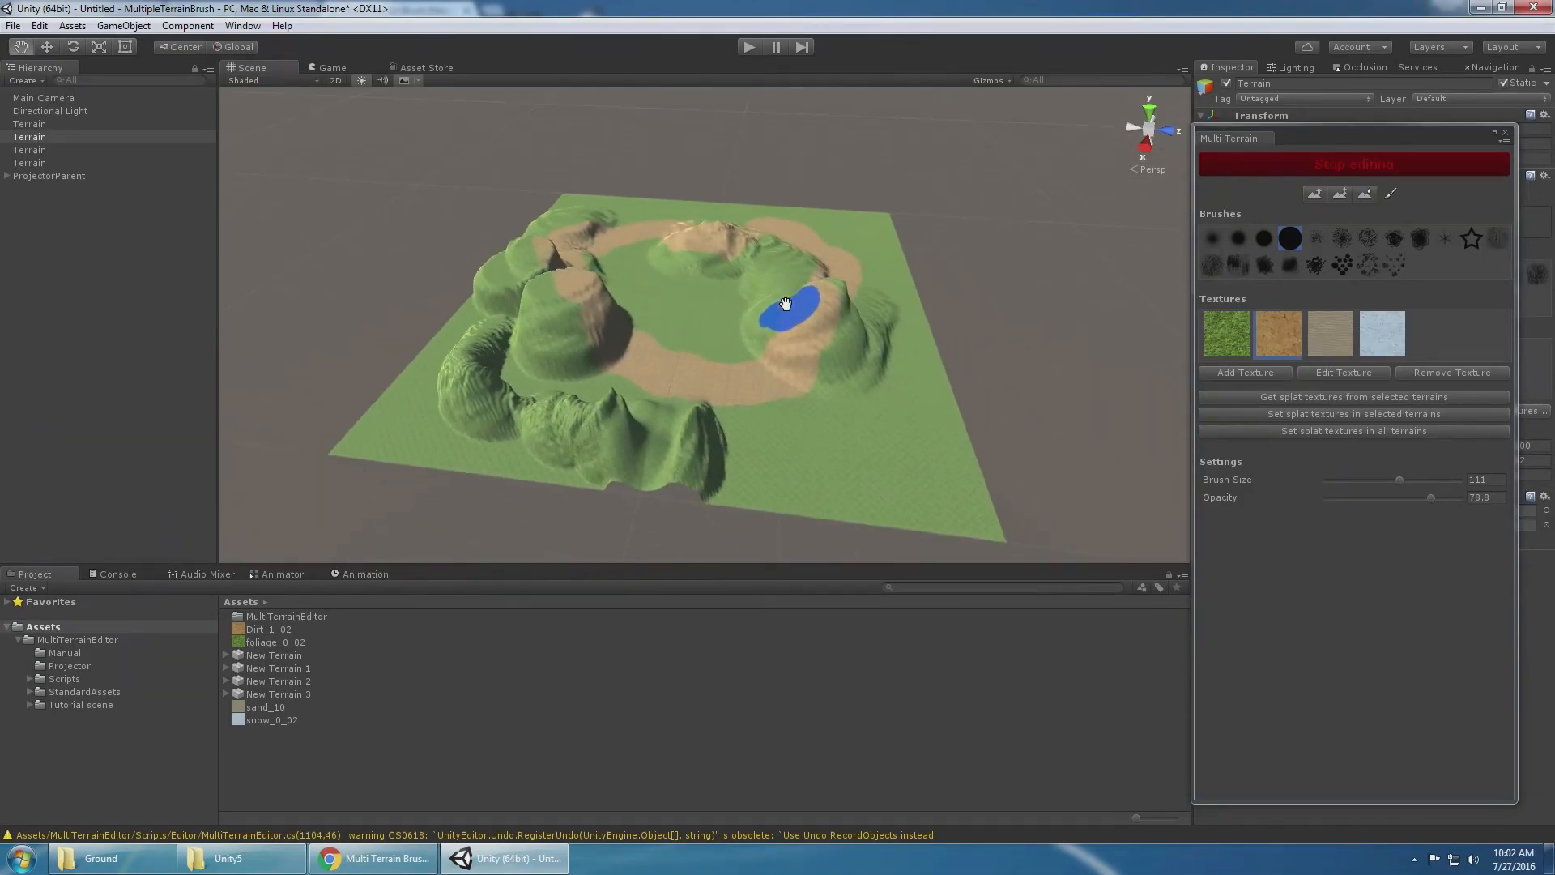
Paint grass across all four terrains with a dirt path ringing the valley basin.
left_click(30, 162)
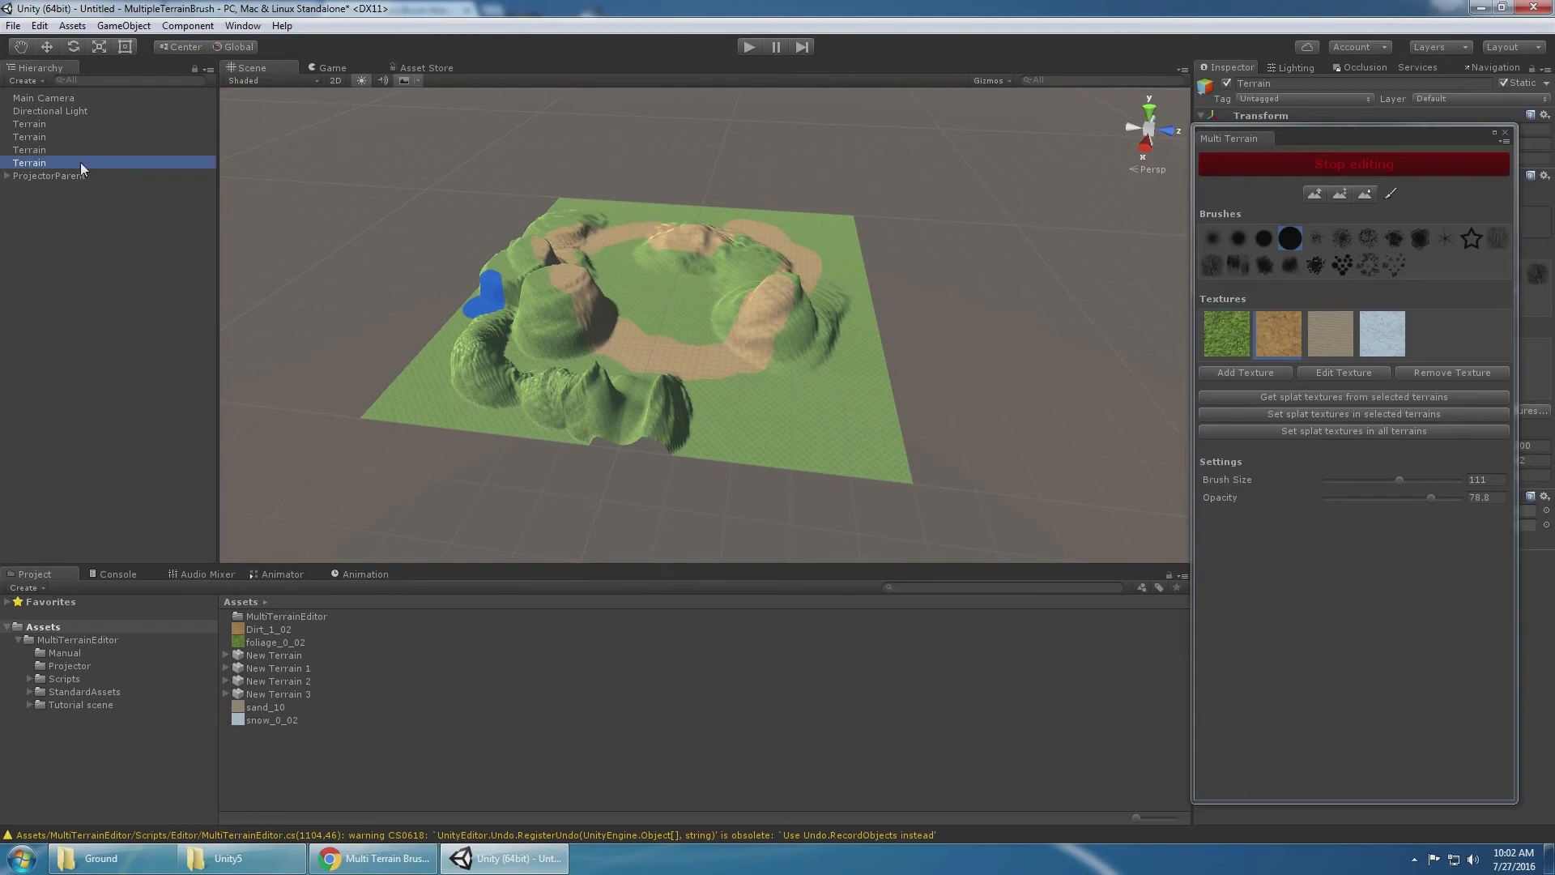
left_click(30, 123)
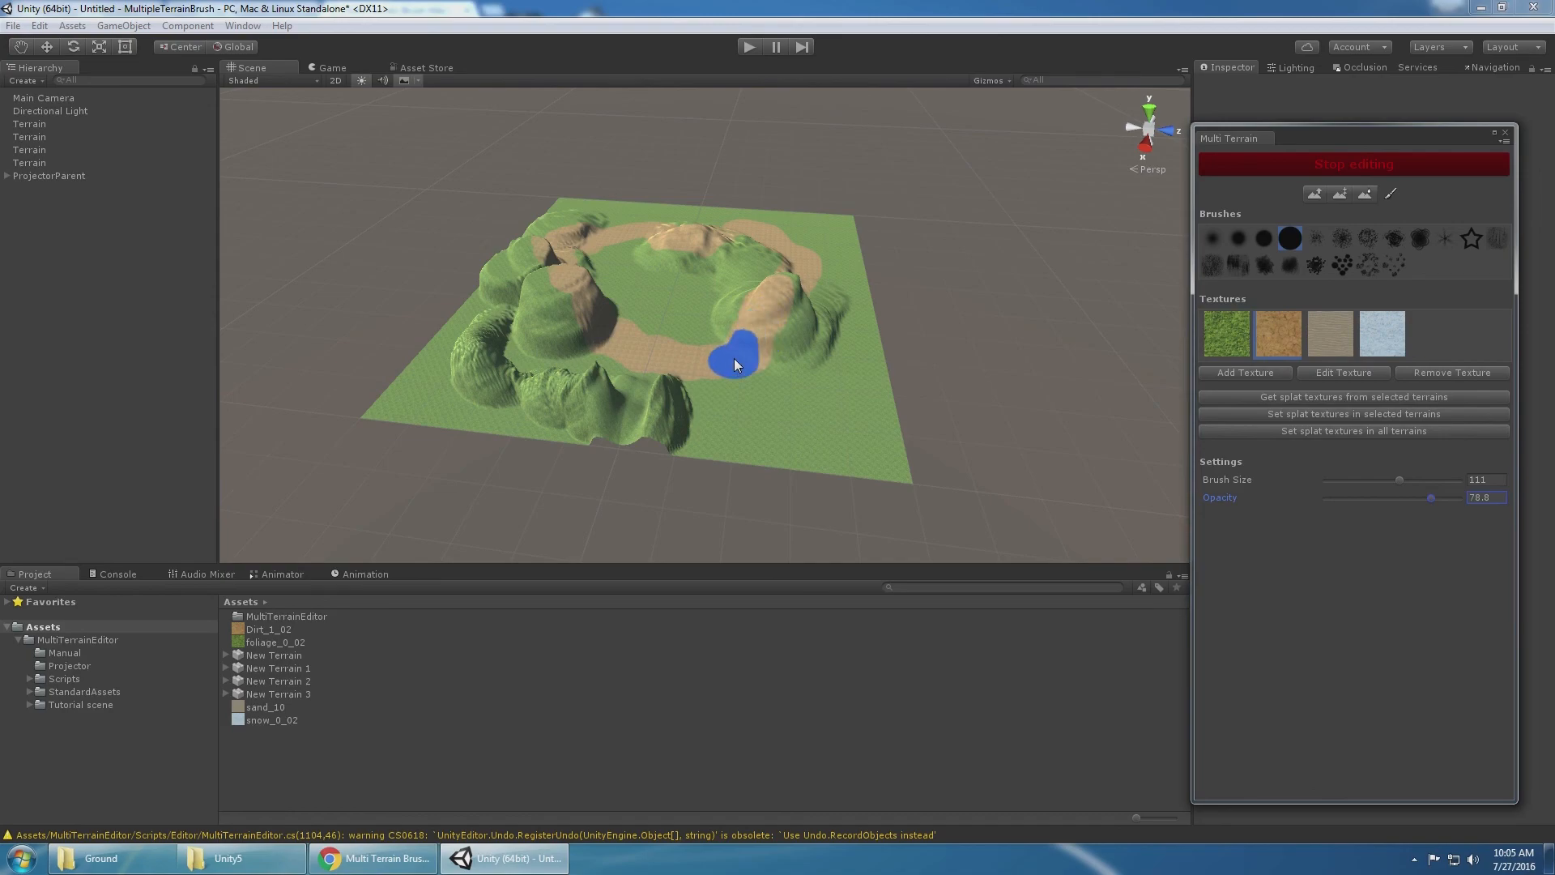
left_click(734, 364)
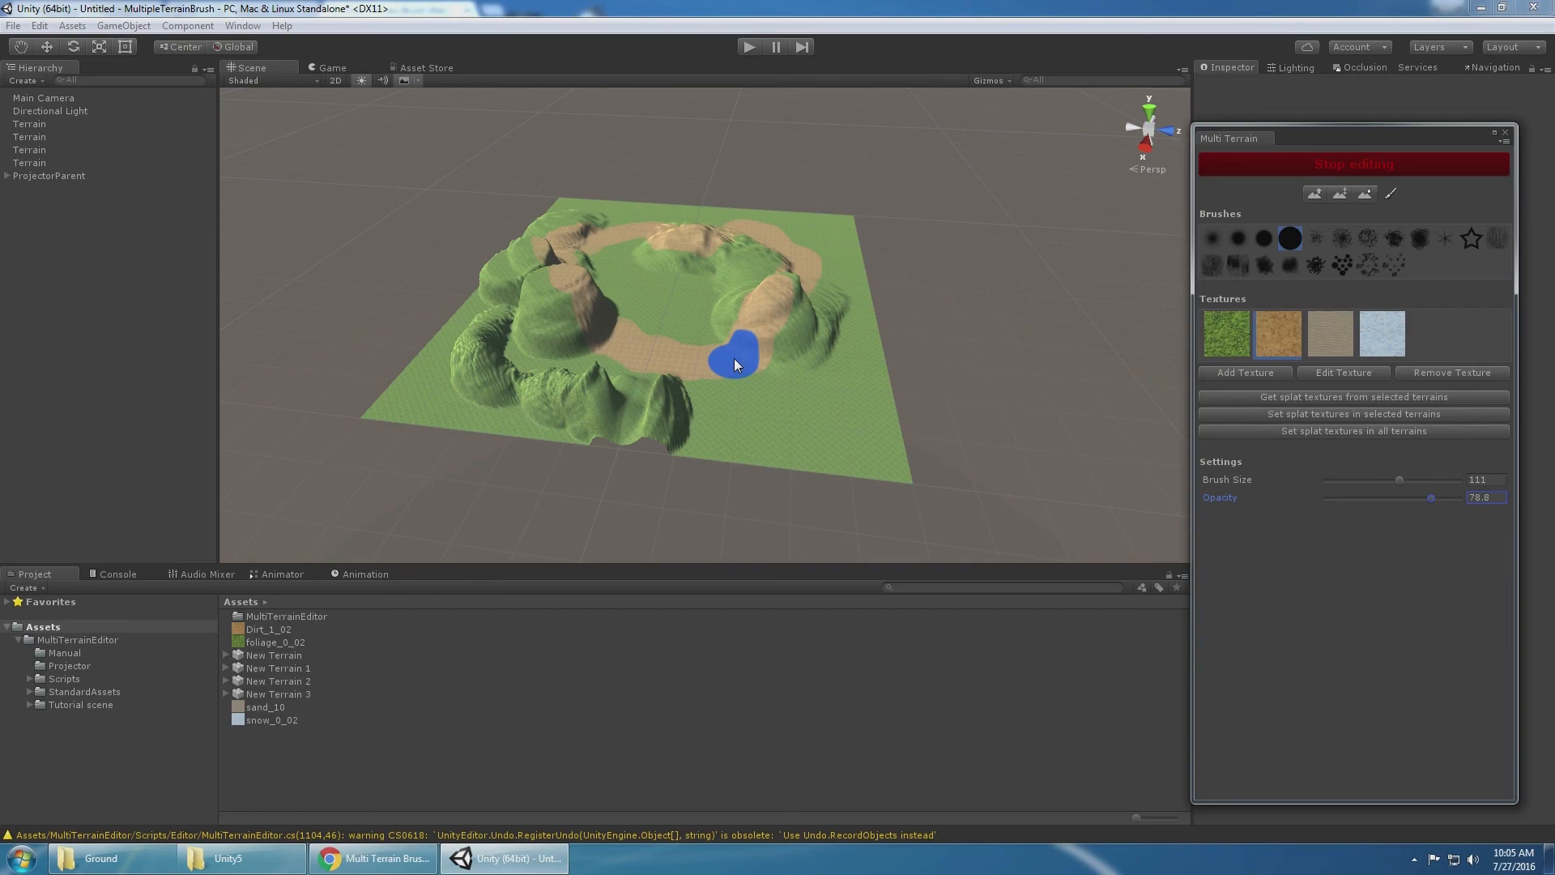